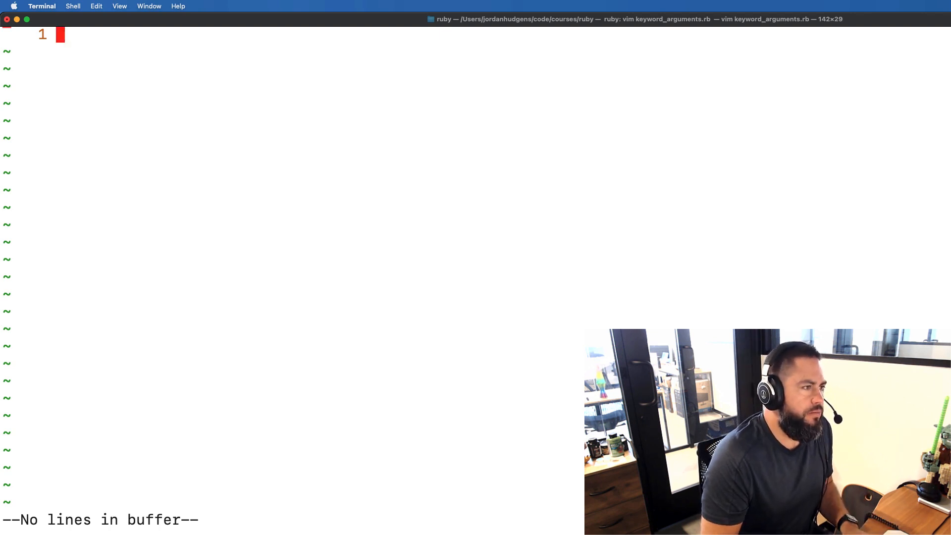
Start defining registration with email: and password: keyword arguments.
key("i")
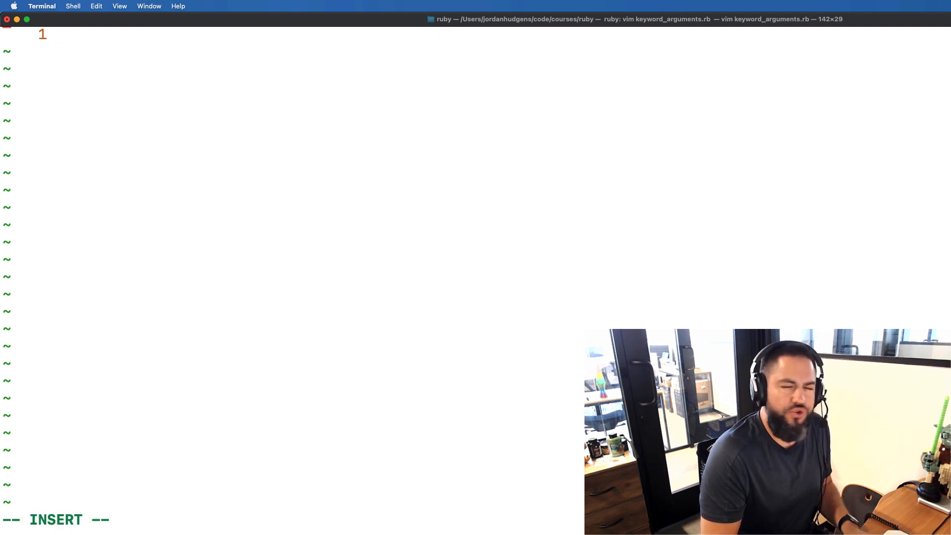
type("def")
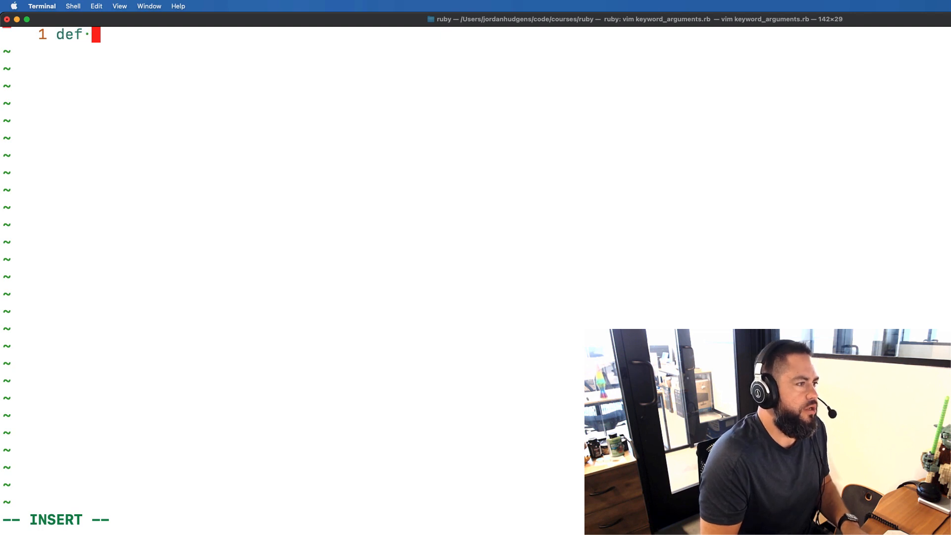
type("registration")
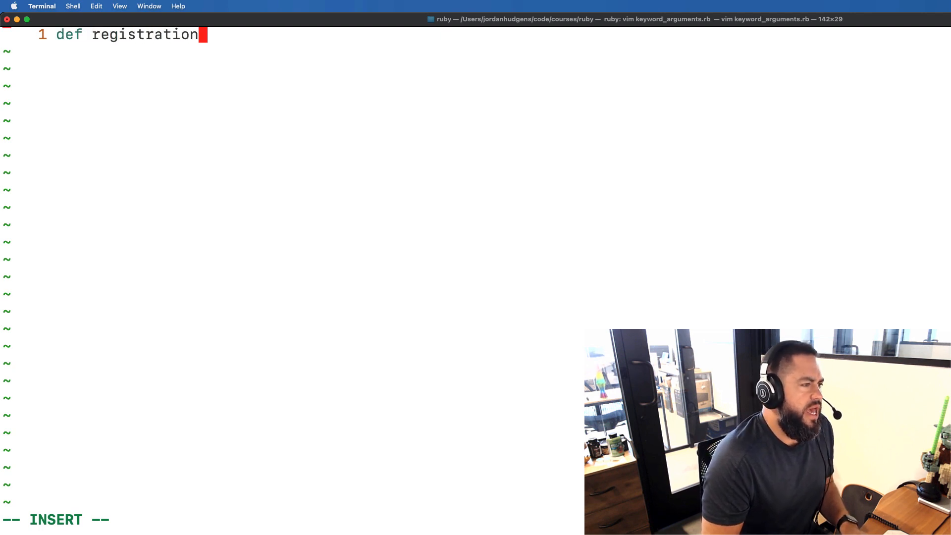
type("(")
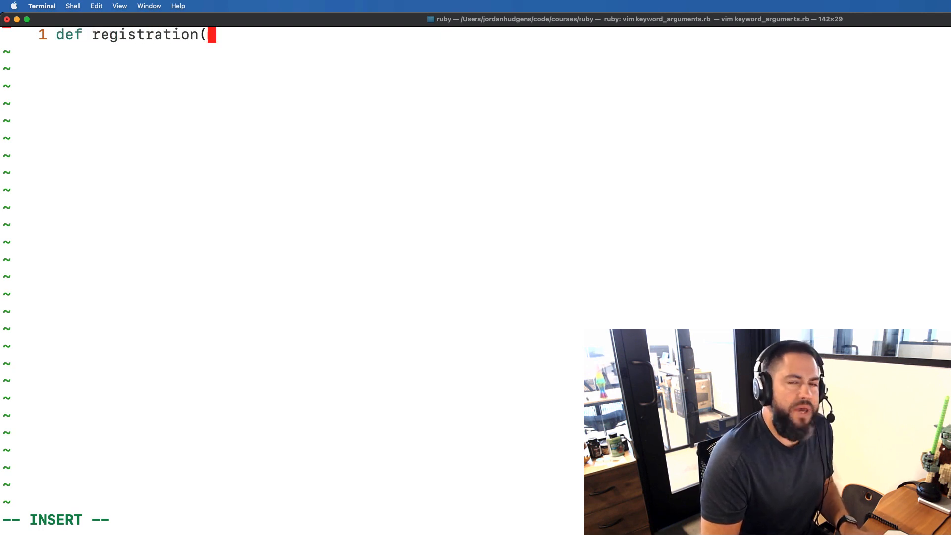
type("email")
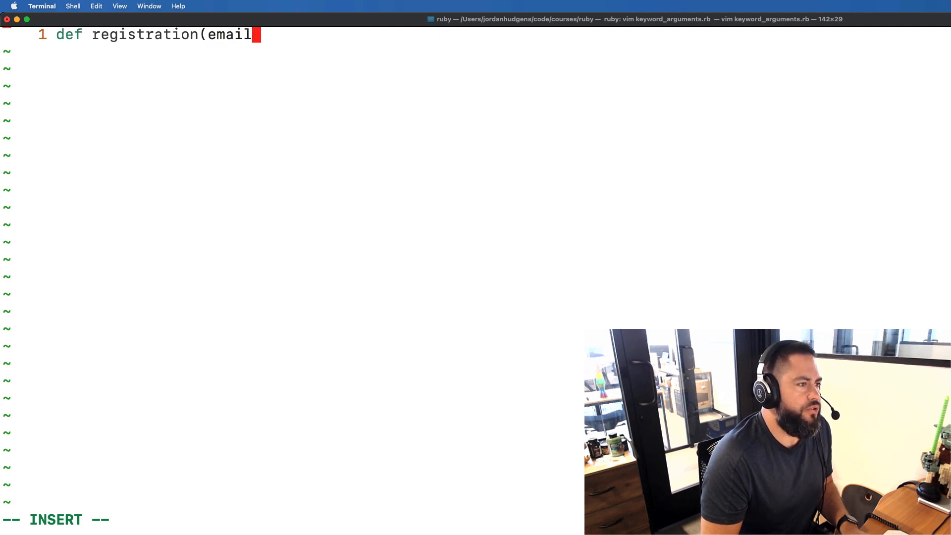
type(":")
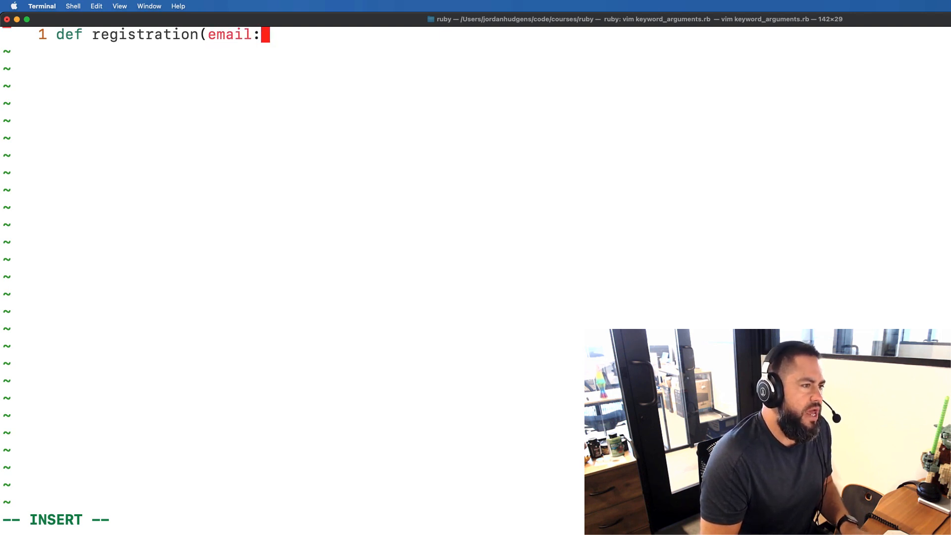
type(", password:")
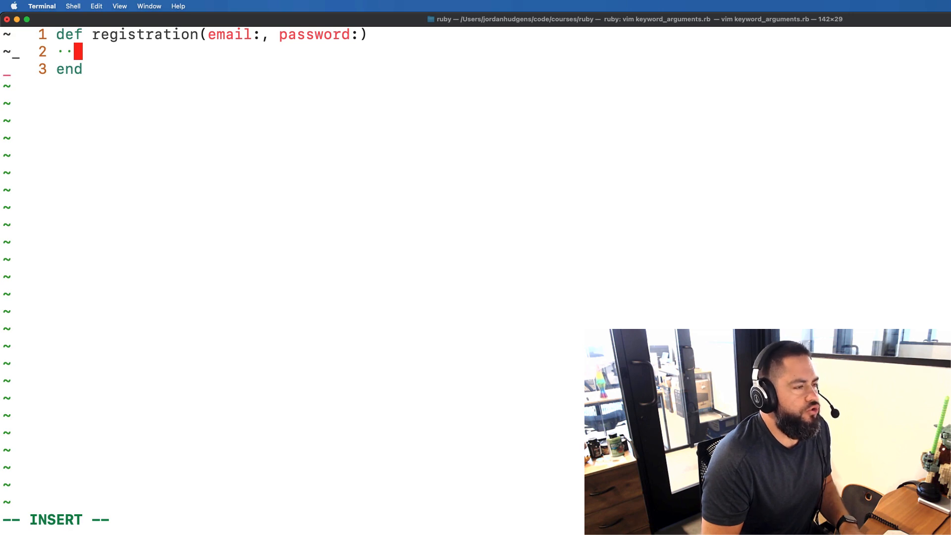
Make the method print "Building account for: #{email}".
type("put")
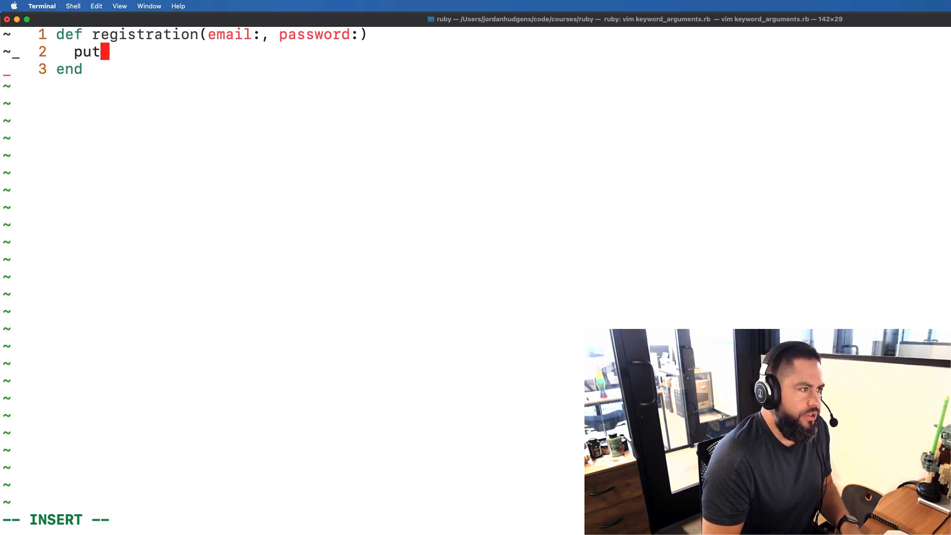
type("s")
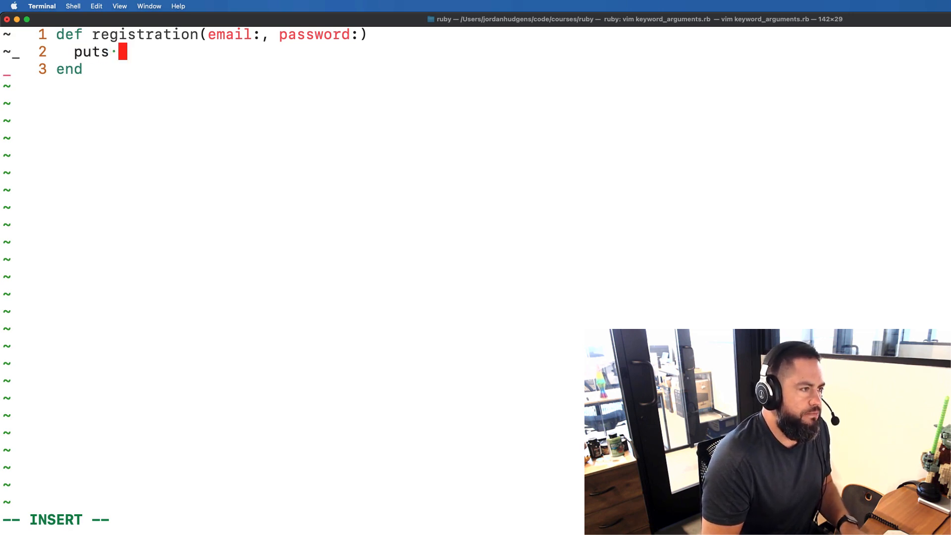
type("\"Building")
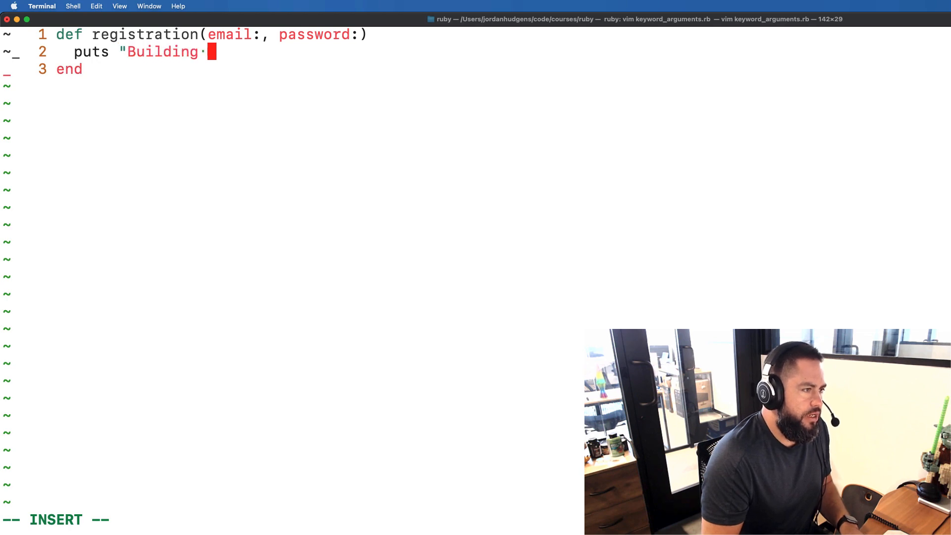
type("account for")
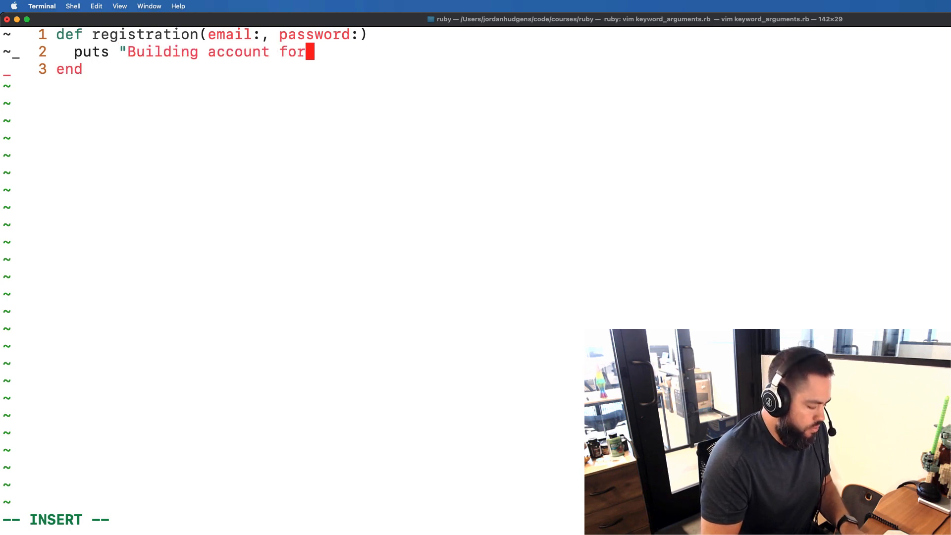
type(": #{email")
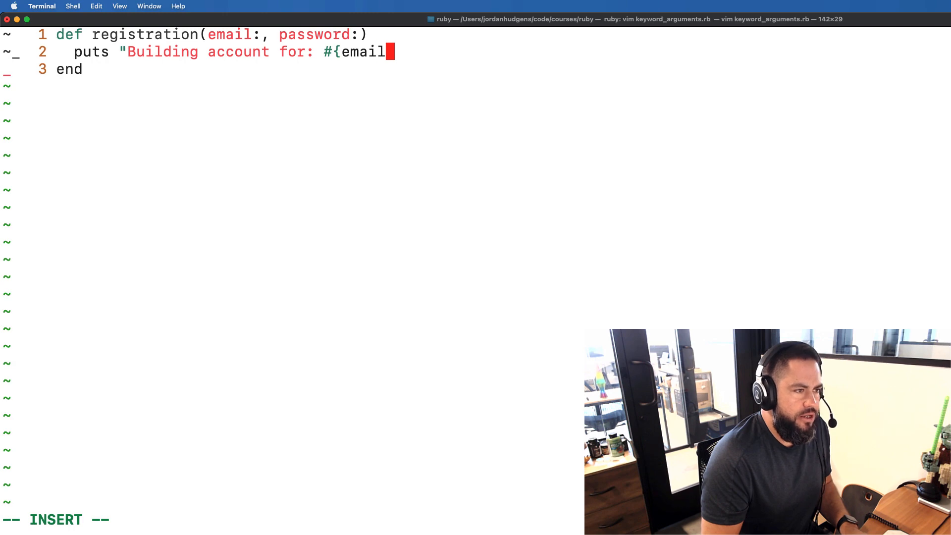
type("}\"")
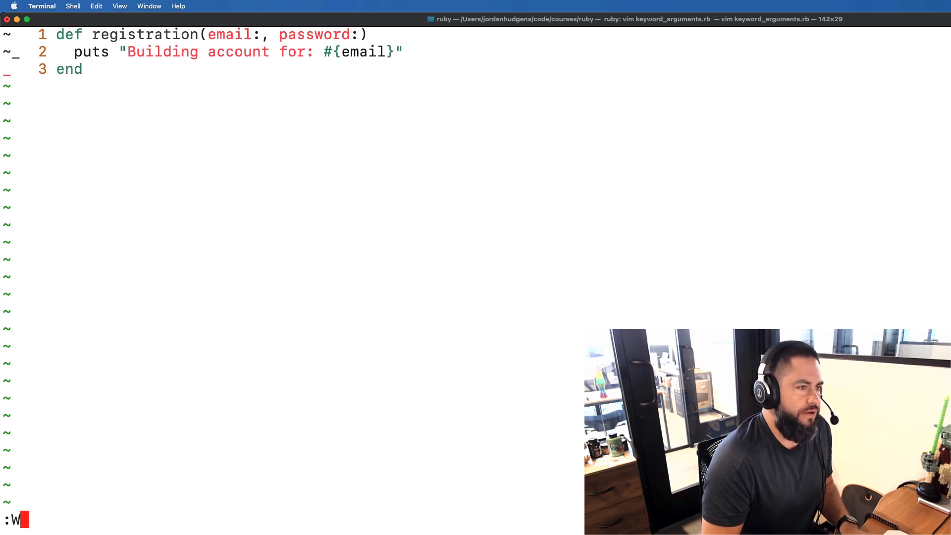
Write the file so the registration method is saved.
key("Return")
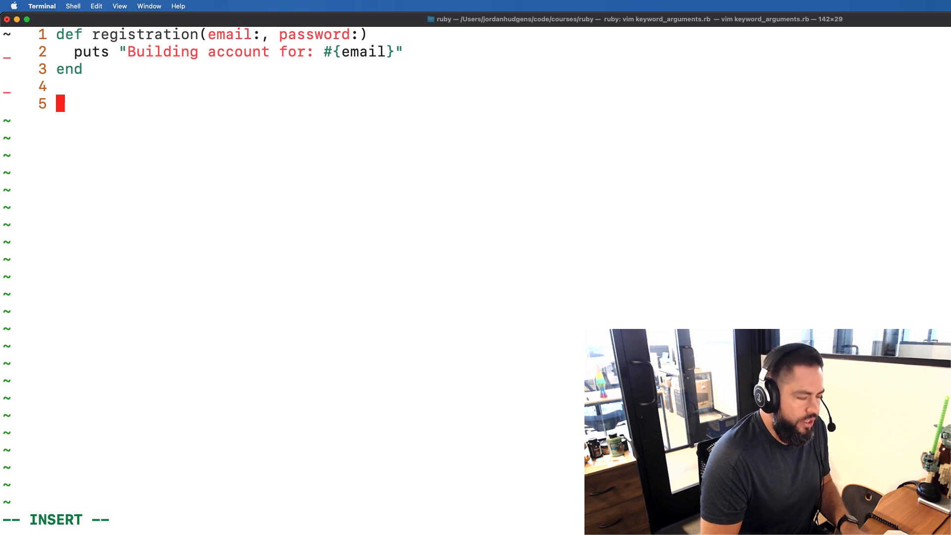
type("registration(")
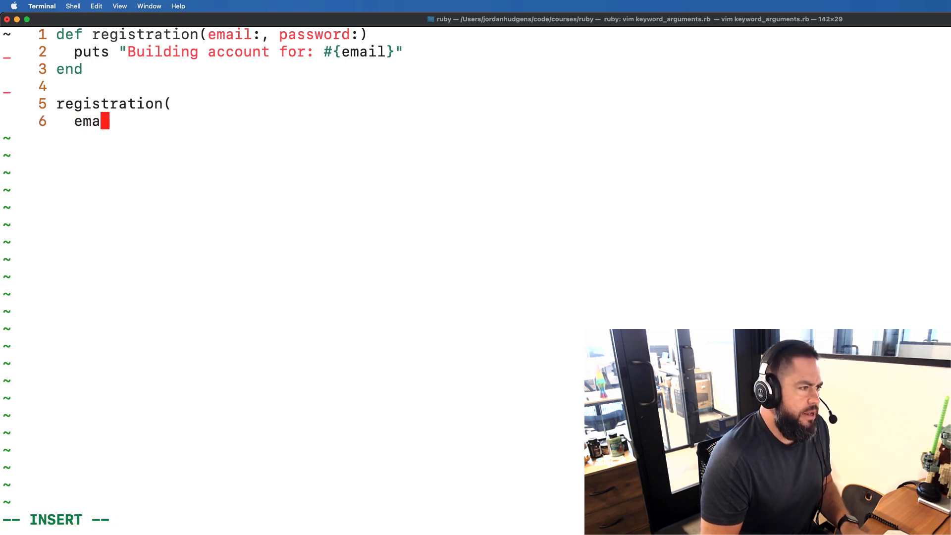
type("il: \"jor")
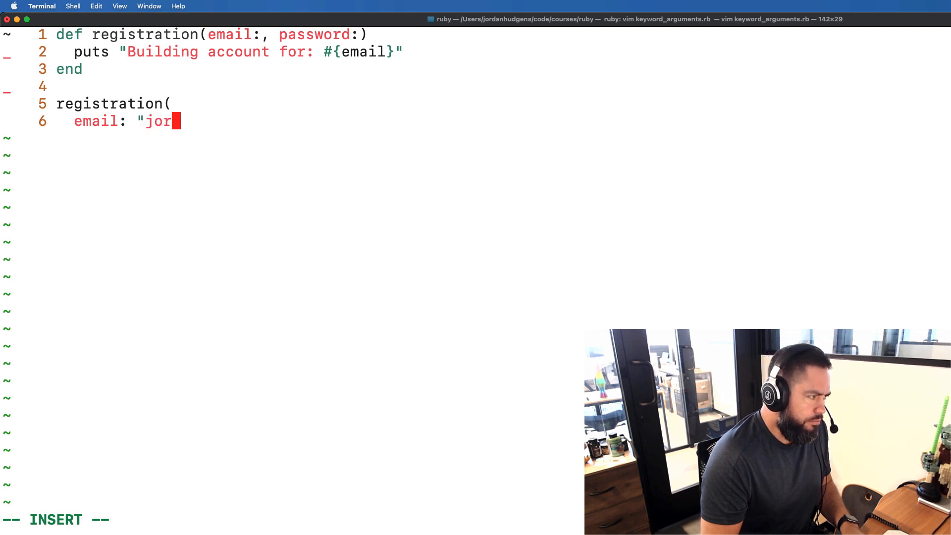
type("dan@ex")
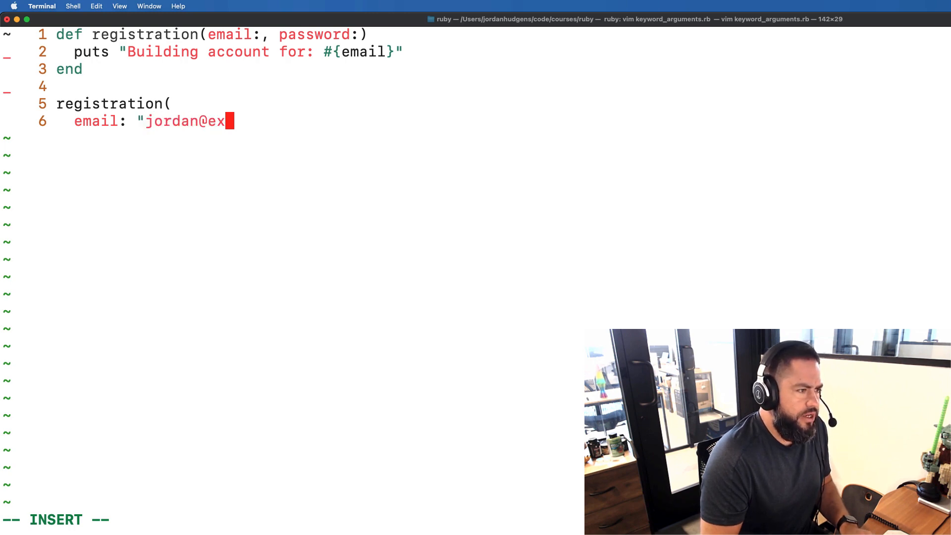
type("ample.com\",")
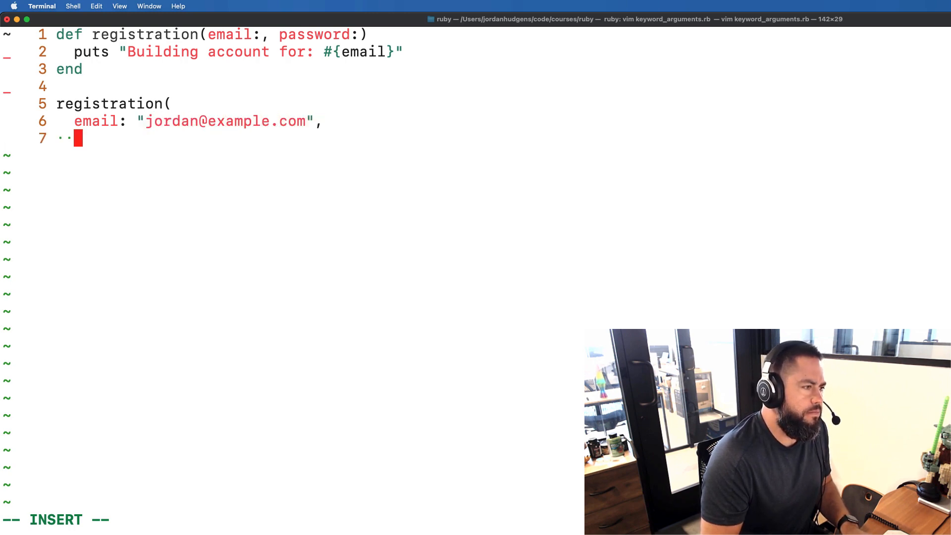
type("password:")
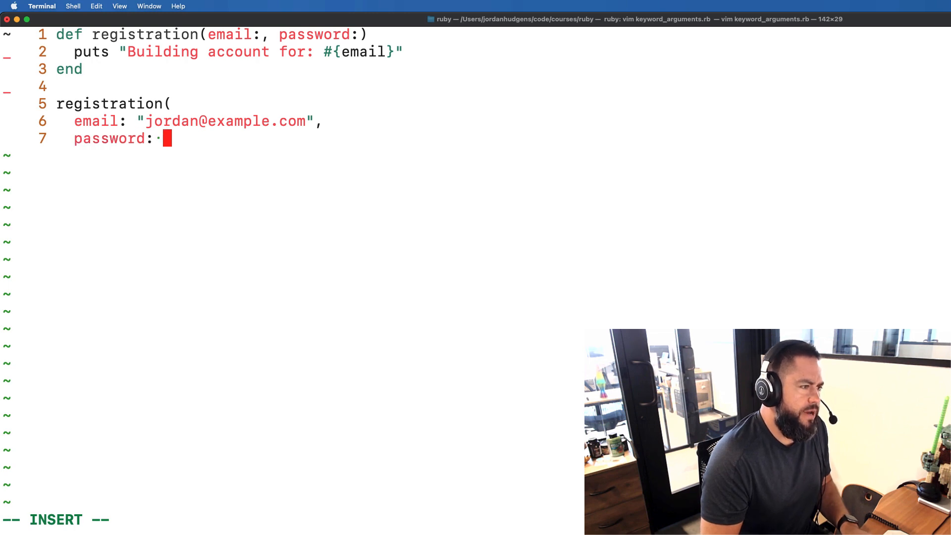
type("\"asdfasdf\"")
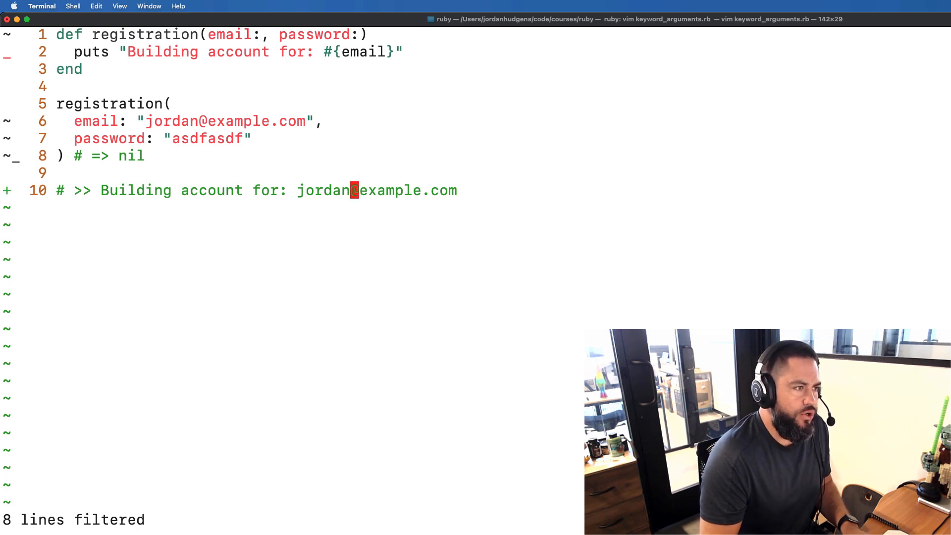
type(":%.!seeing_is_believing --clean")
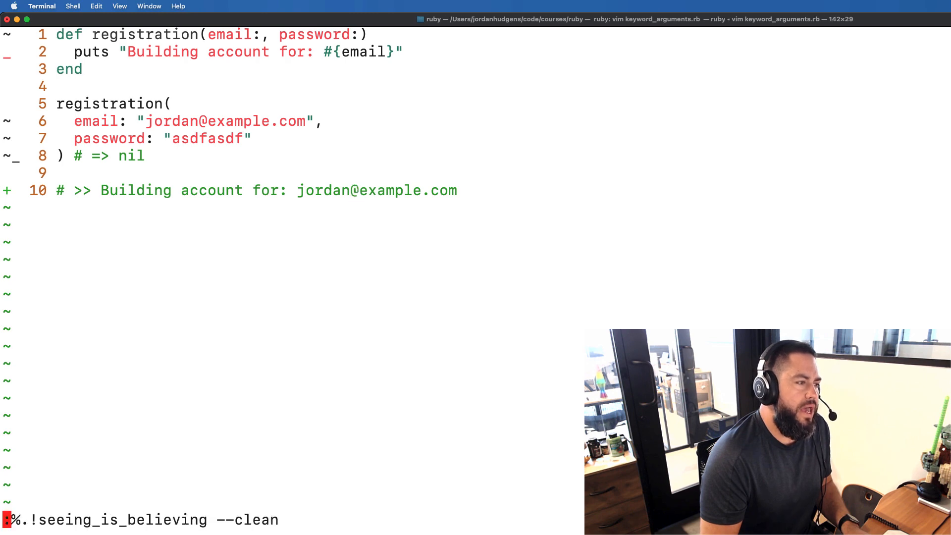
Clear the output comments and add role: and plan: keywords to the method signature.
key("Return")
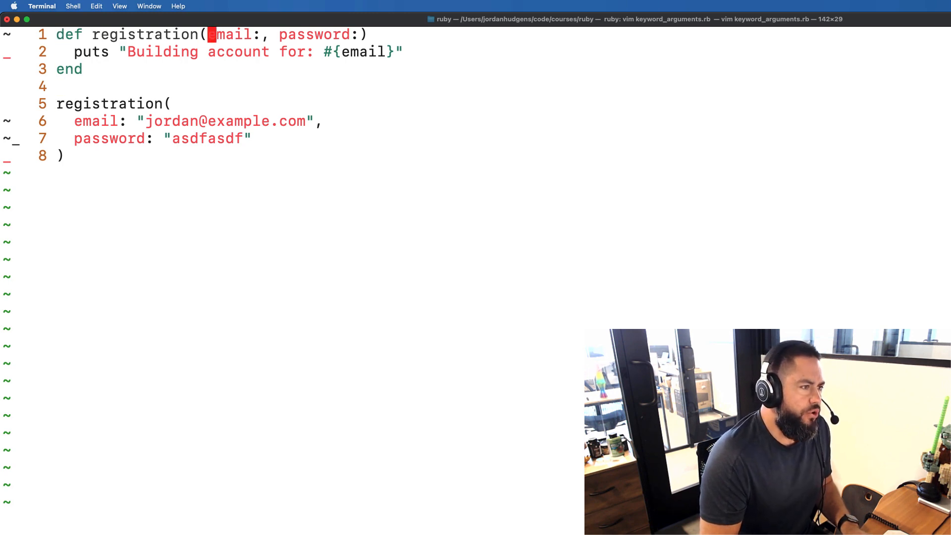
key("i")
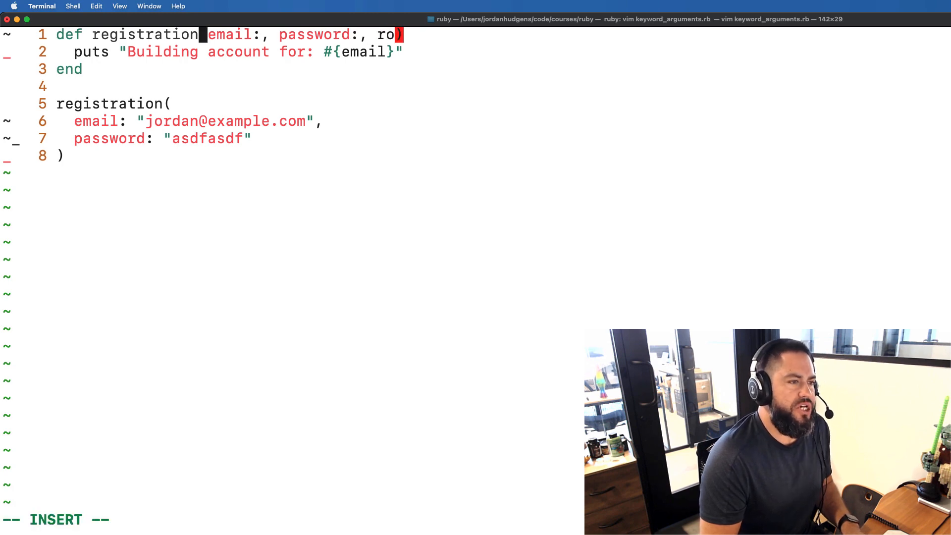
type("le:")
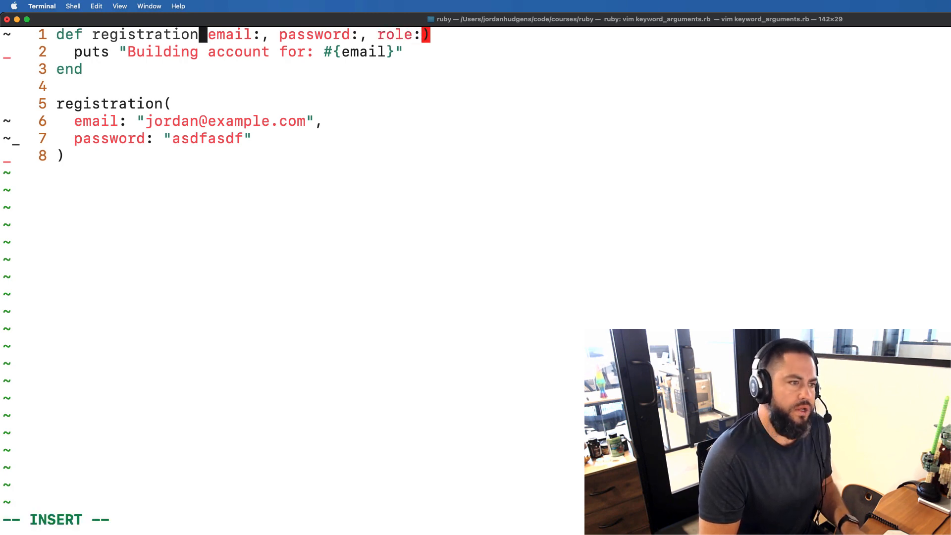
type("\" \"")
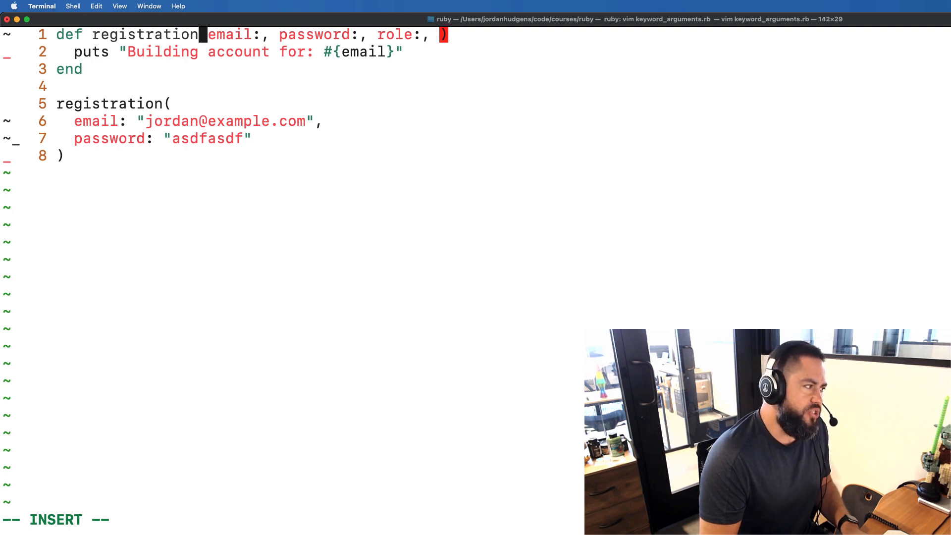
type("plan")
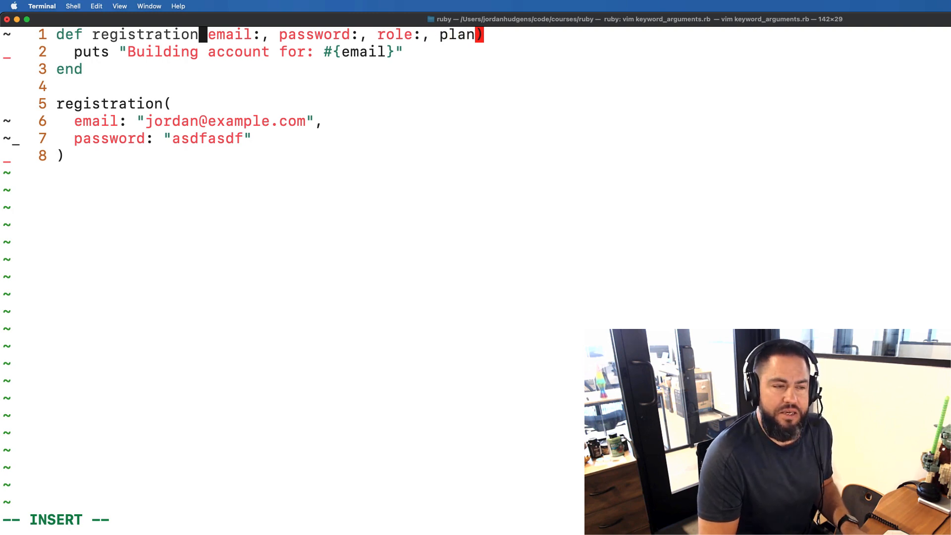
type(":")
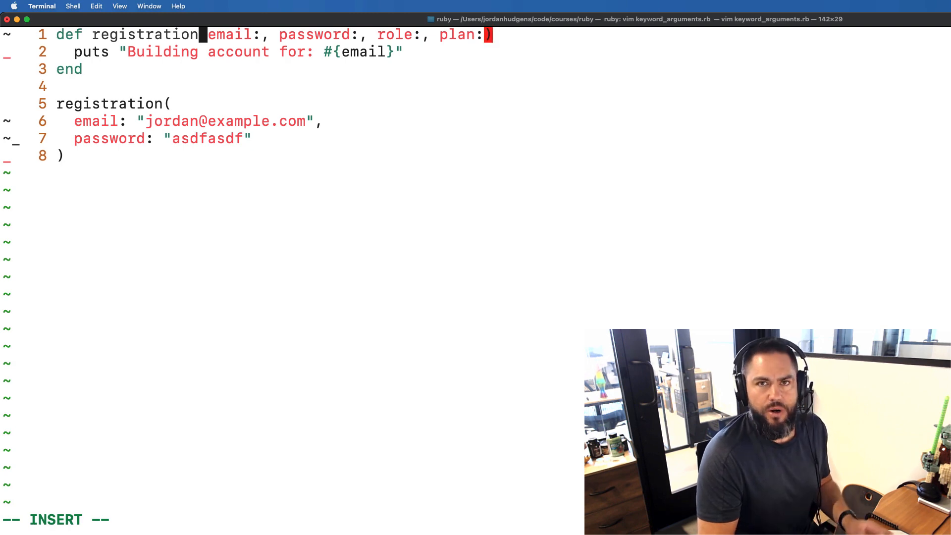
key("Escape")
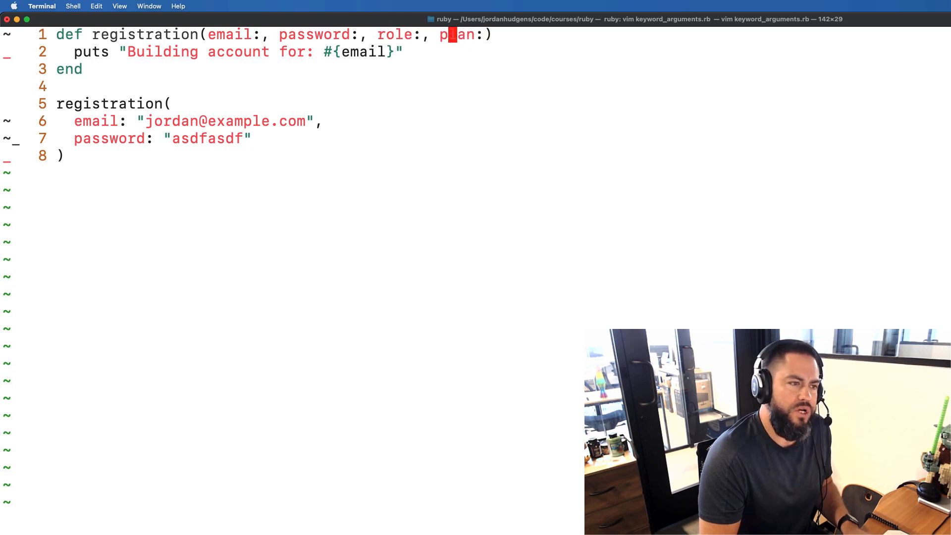
key("b")
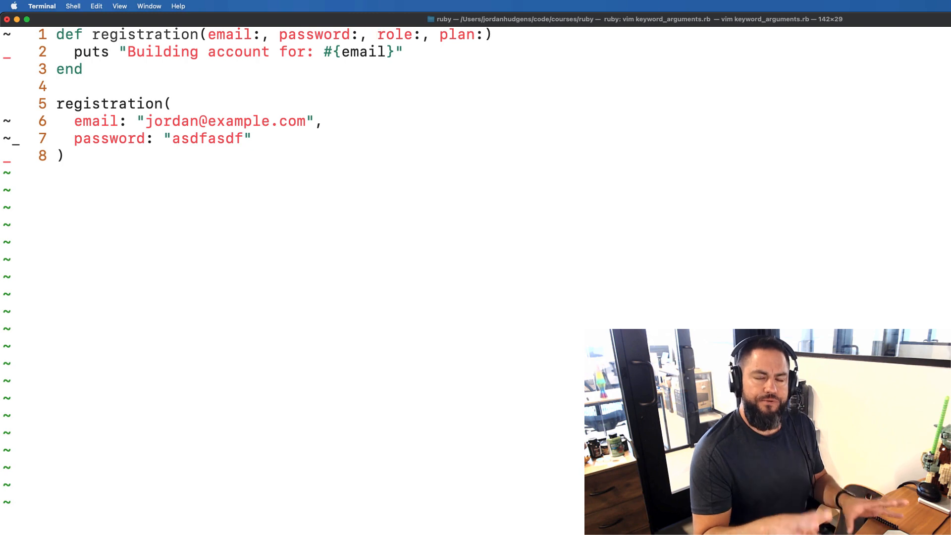
key("O")
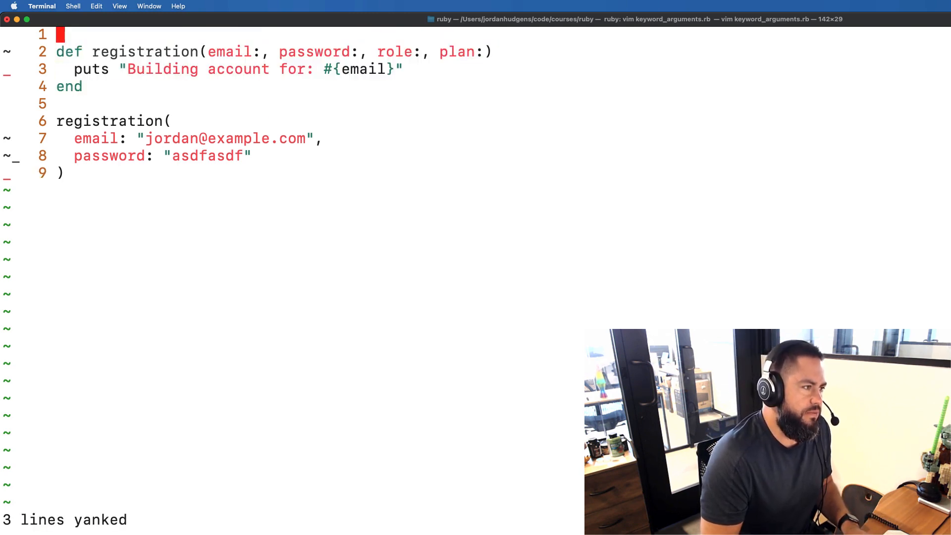
key("p")
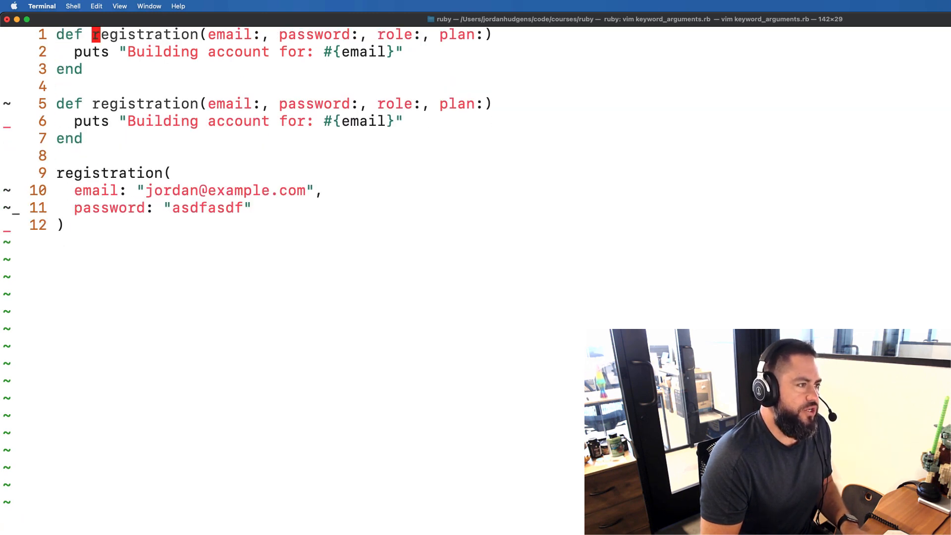
type("standar")
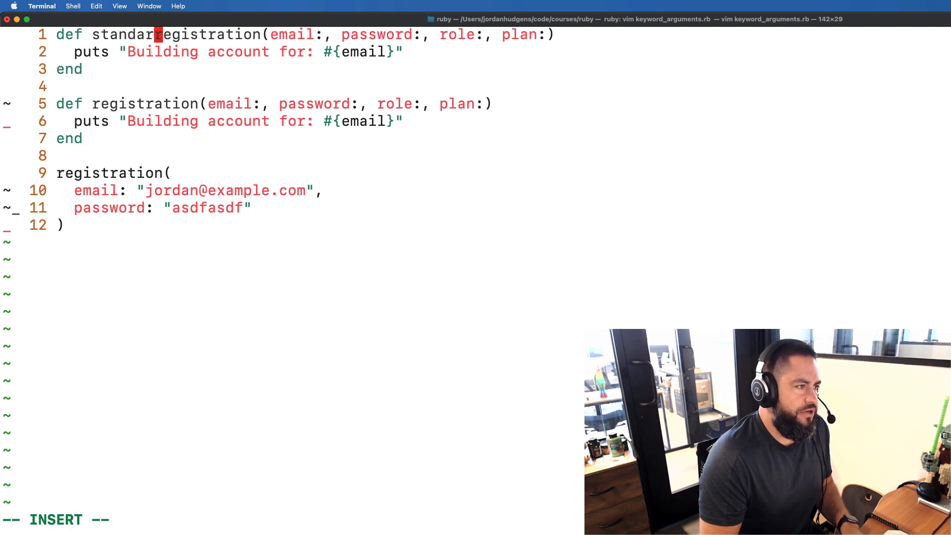
type("d_")
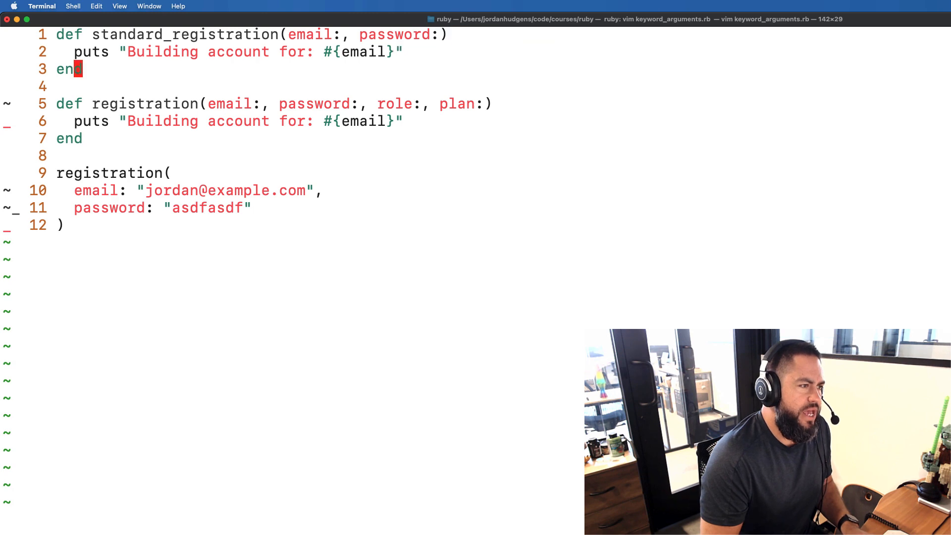
key("i")
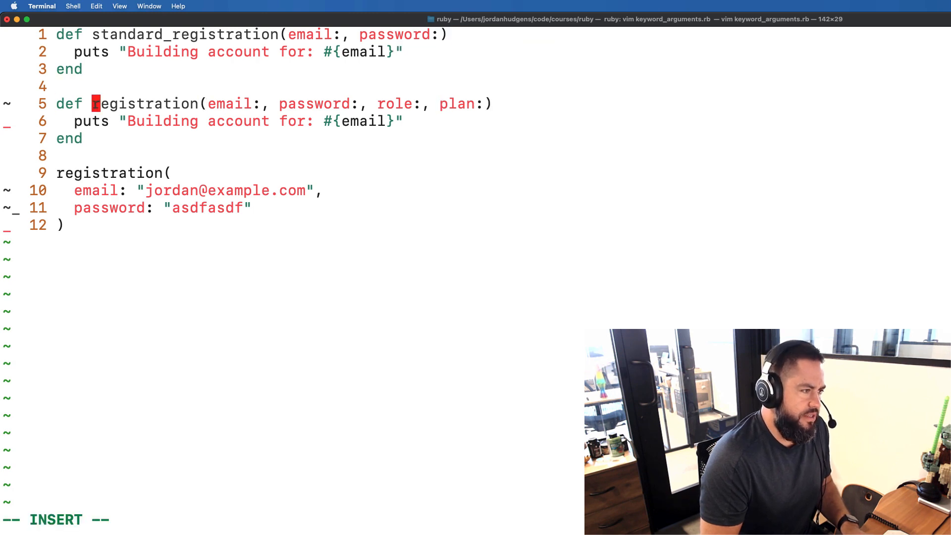
type("big_")
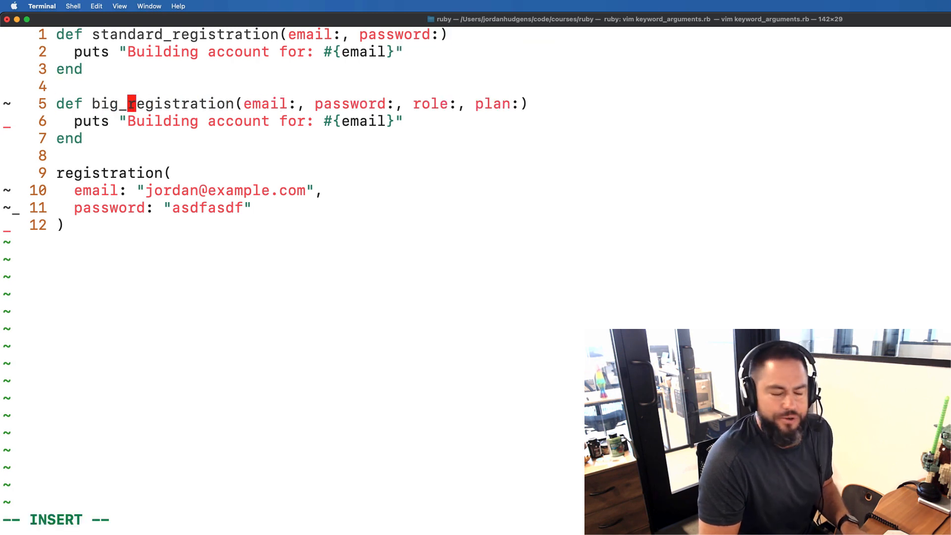
key("Backspace")
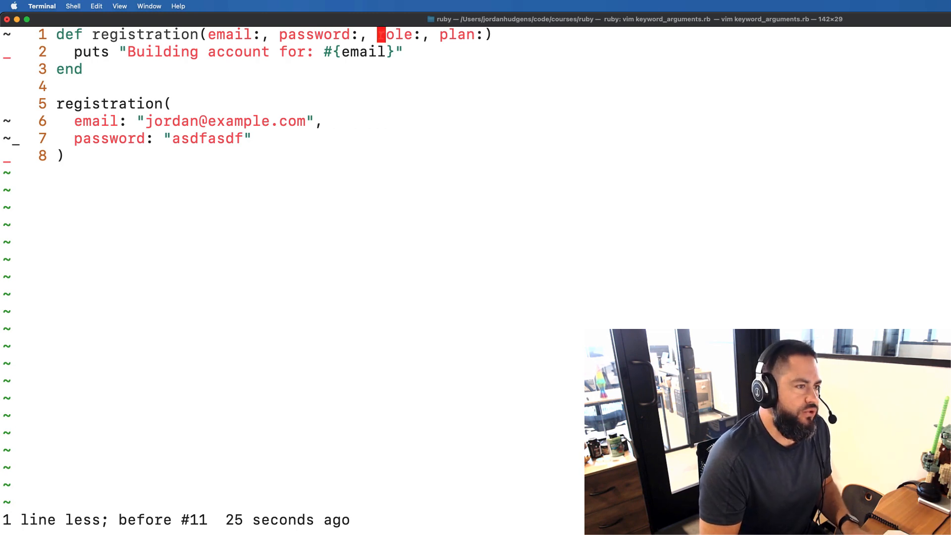
Replace role: and plan: in the signature with a first attempt at **kwargs.
key("v")
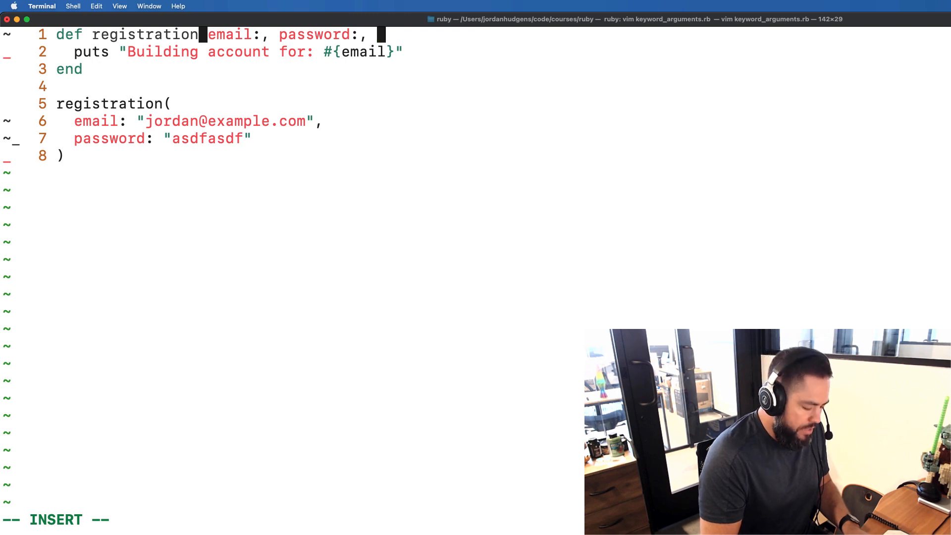
type("**")
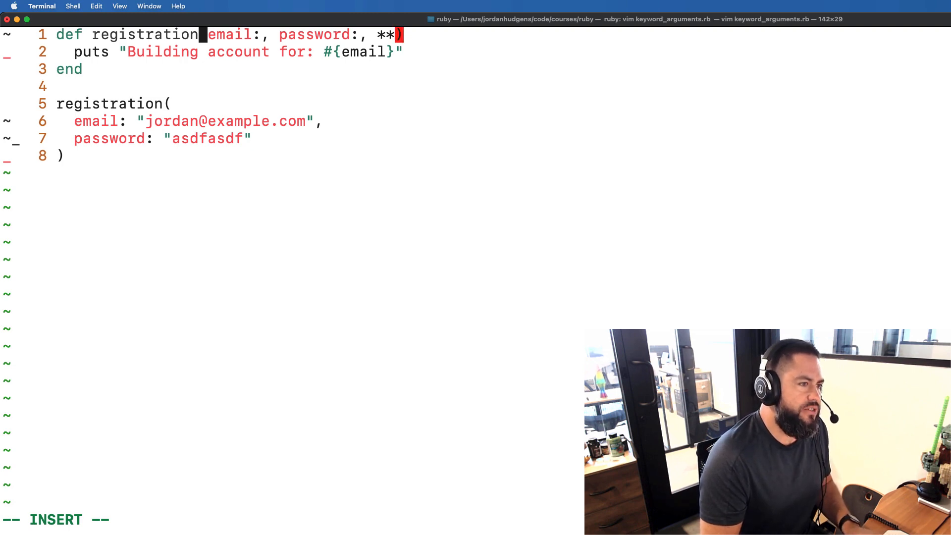
type("kw")
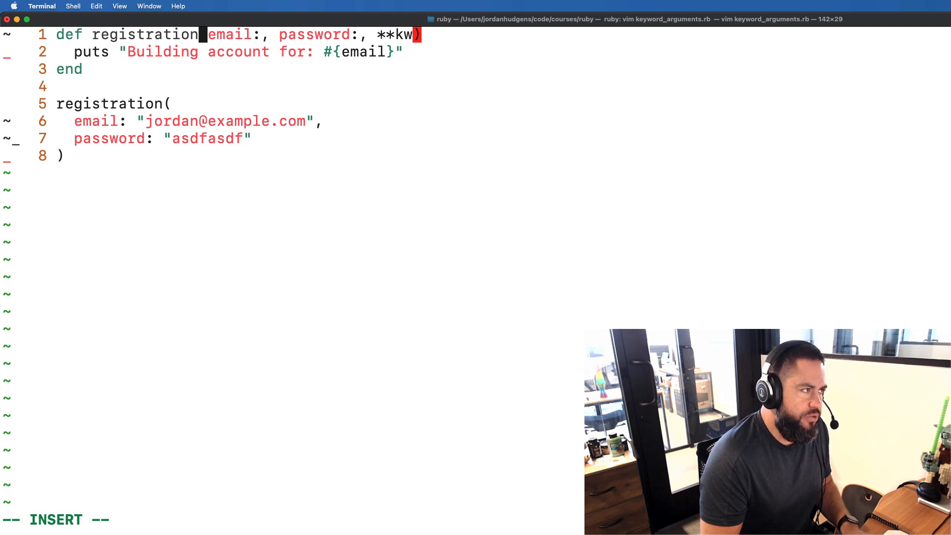
type("args")
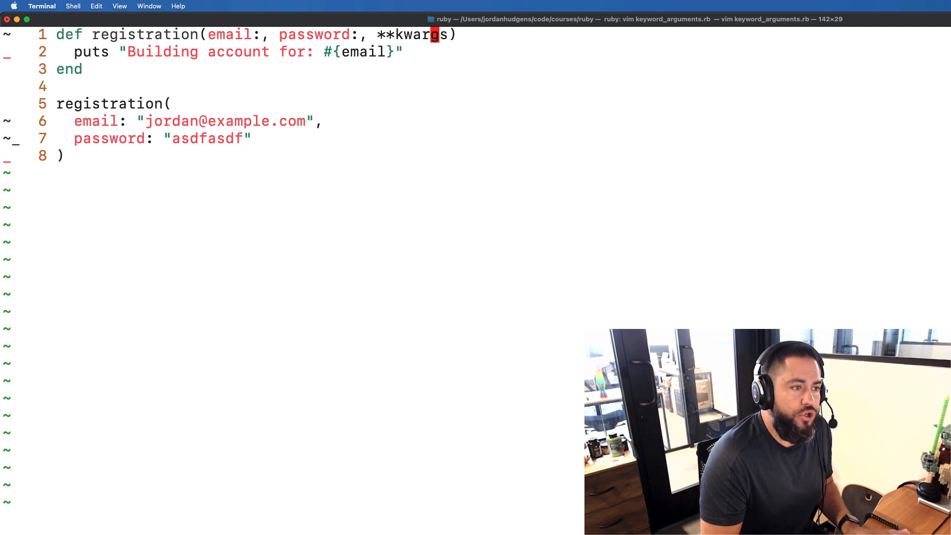
type("asdf")
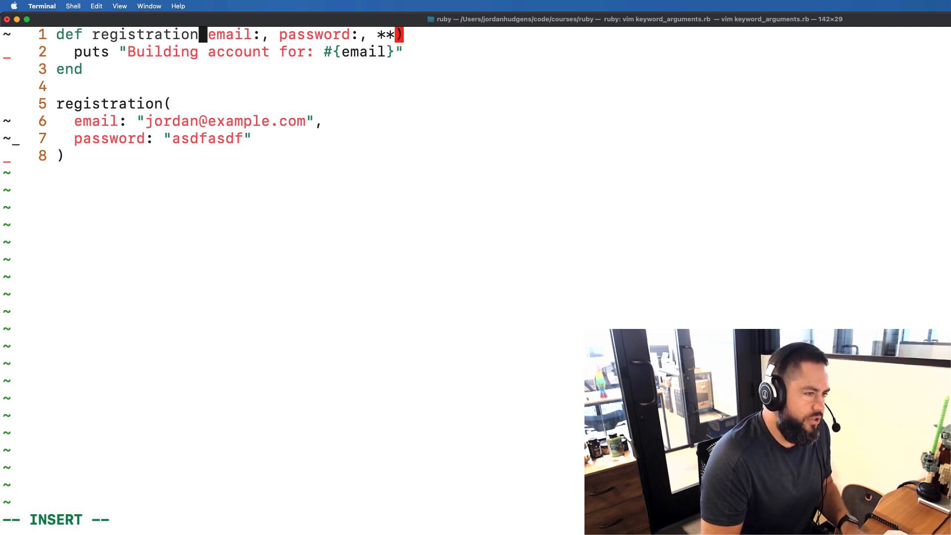
type("kwargs")
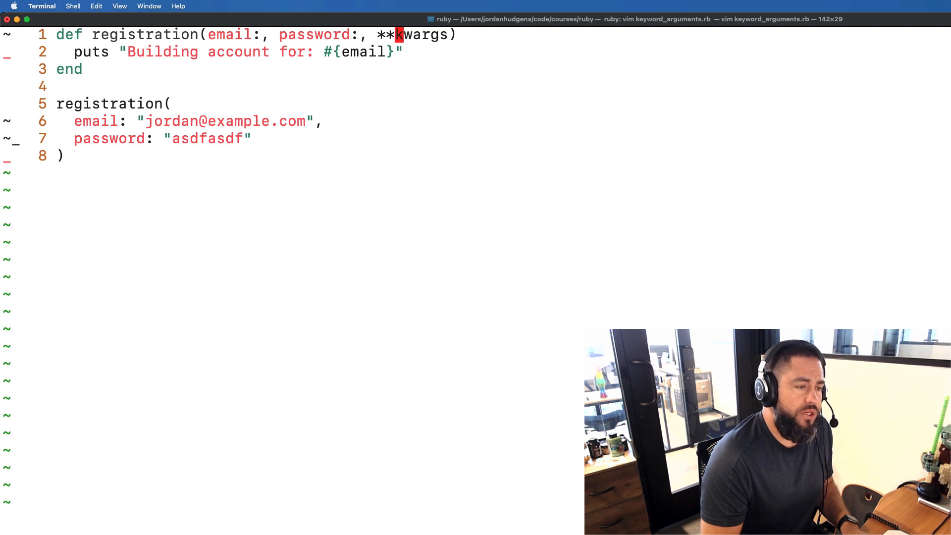
type("roles")
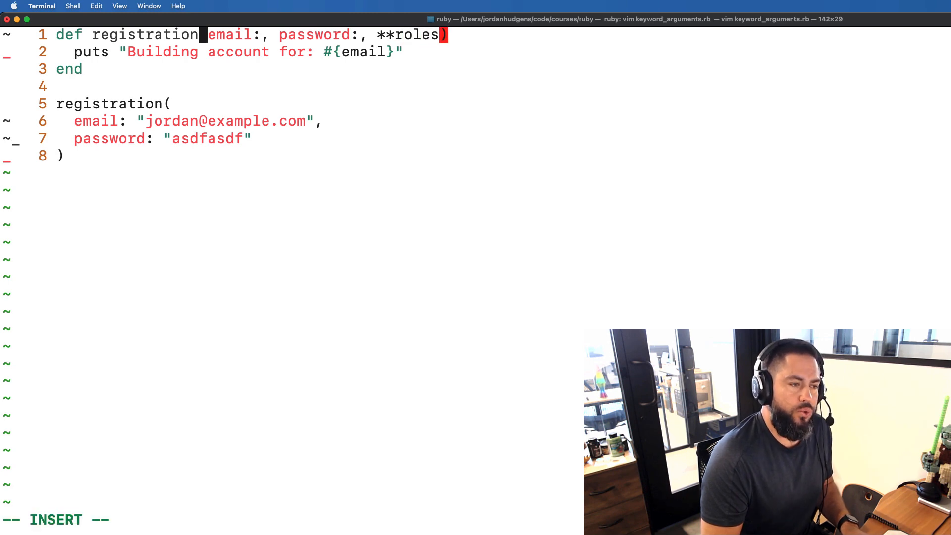
Delete the stray text and retype **kwargs to complete the signature.
key("BackSpace")
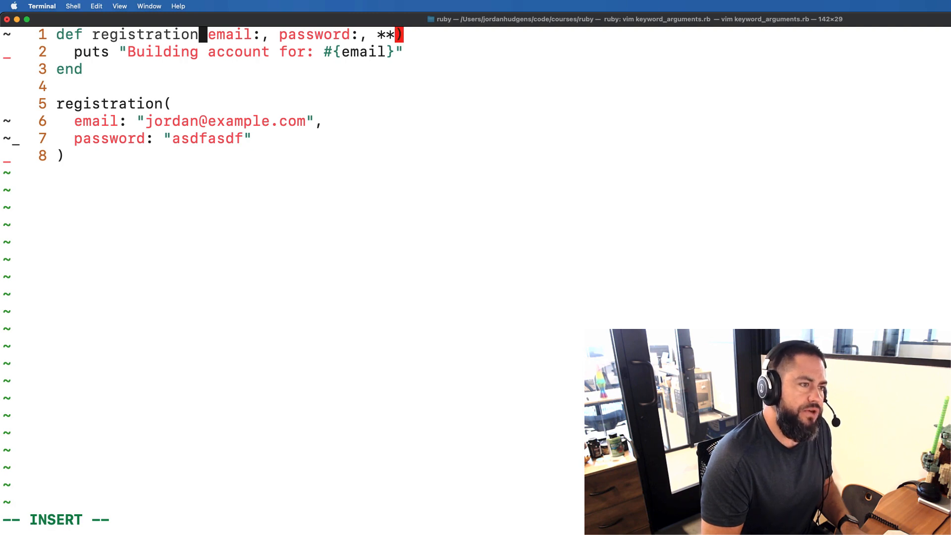
key("BackSpace")
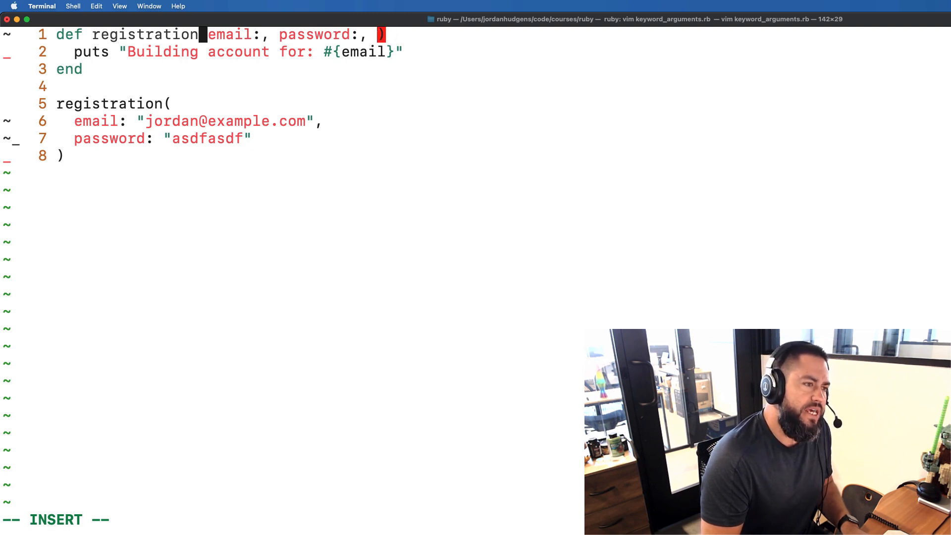
key("backspace")
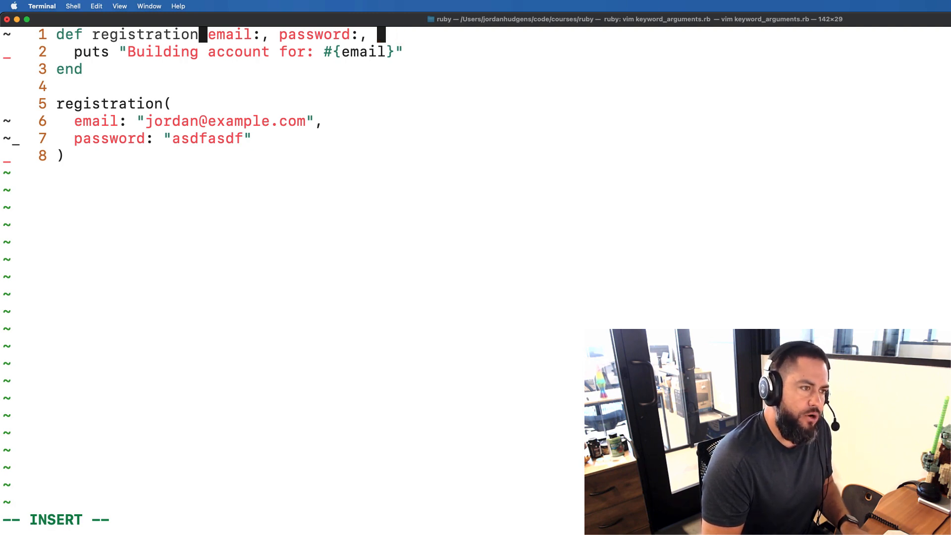
type("**k")
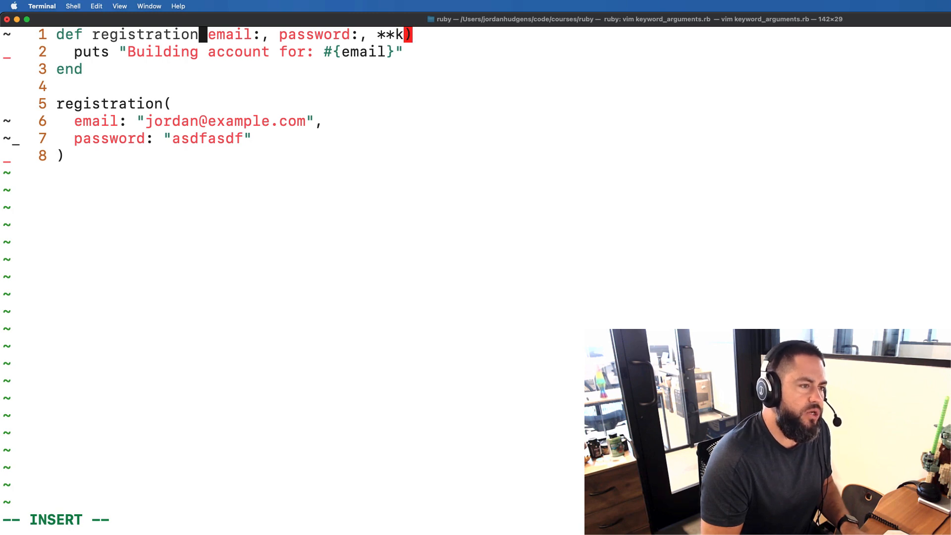
type("war")
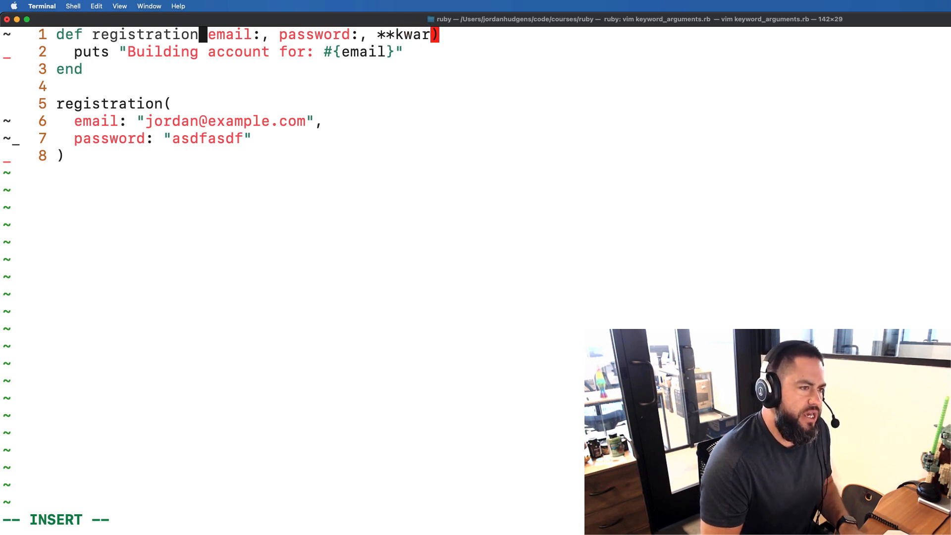
type("gs")
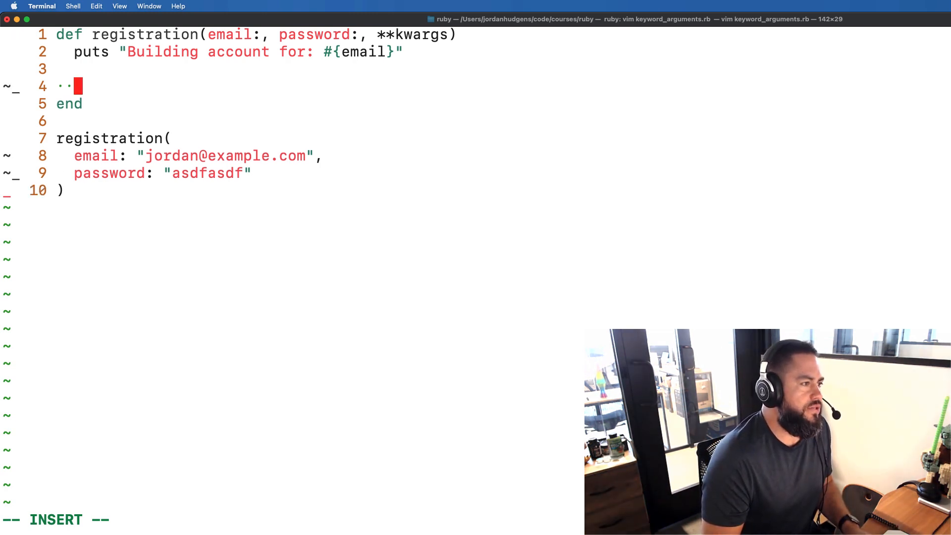
Add an if kwargs[:role] branch printing "With role: #{kwargs[:role]}".
type("if")
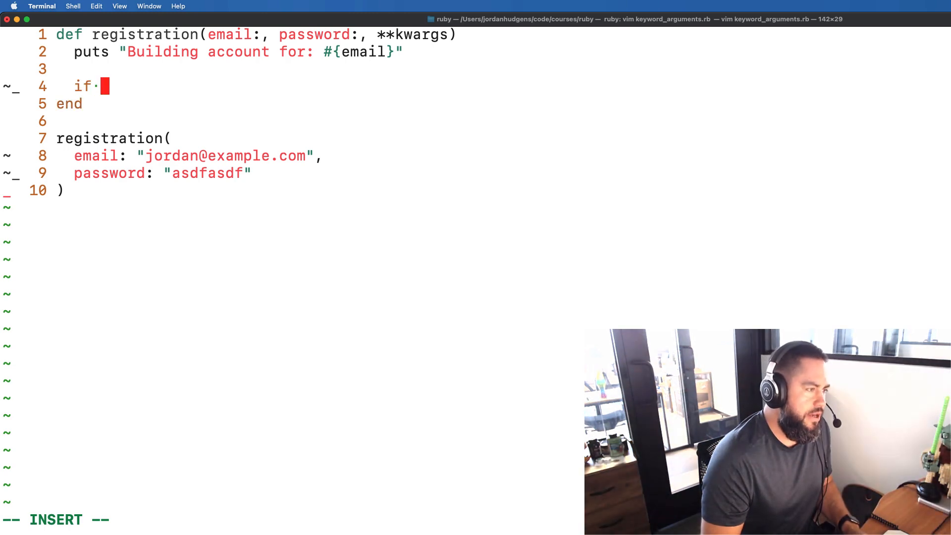
type("kwargs")
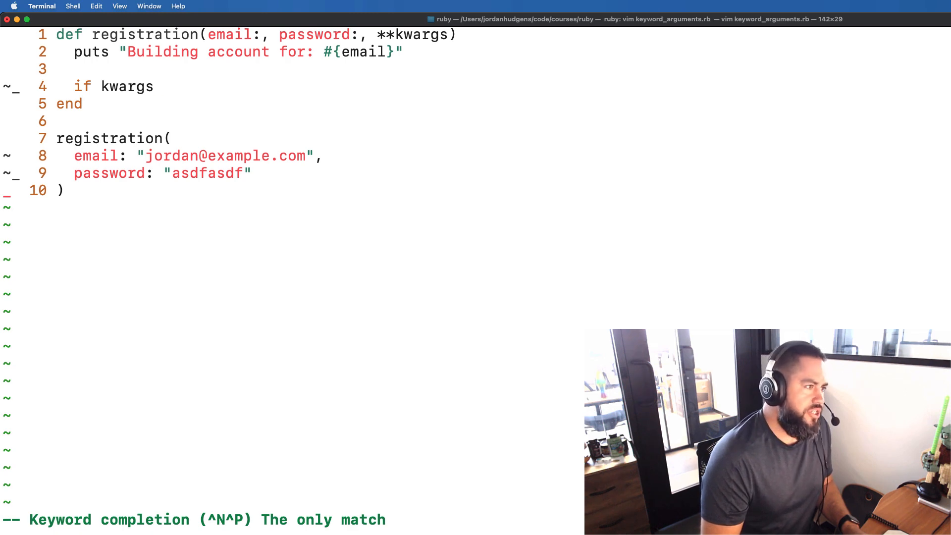
type("[:")
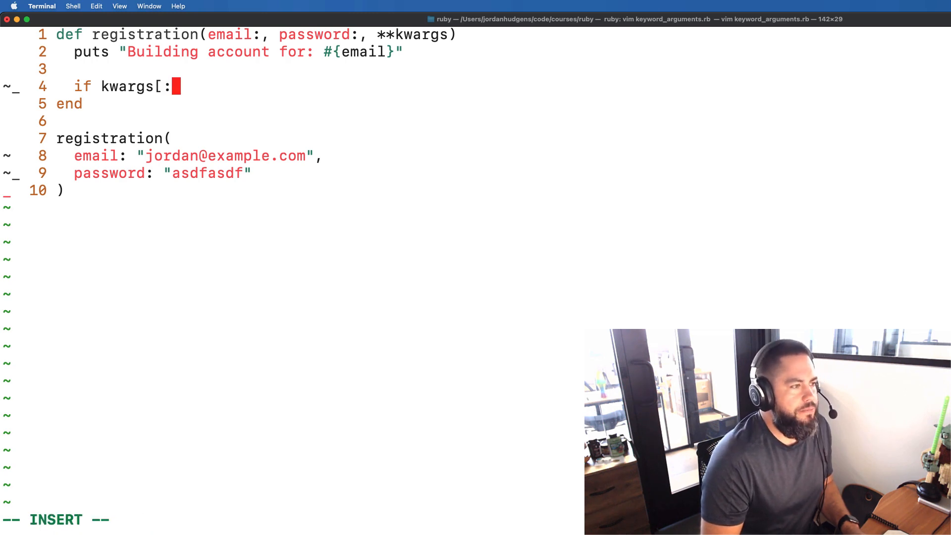
type(":role")
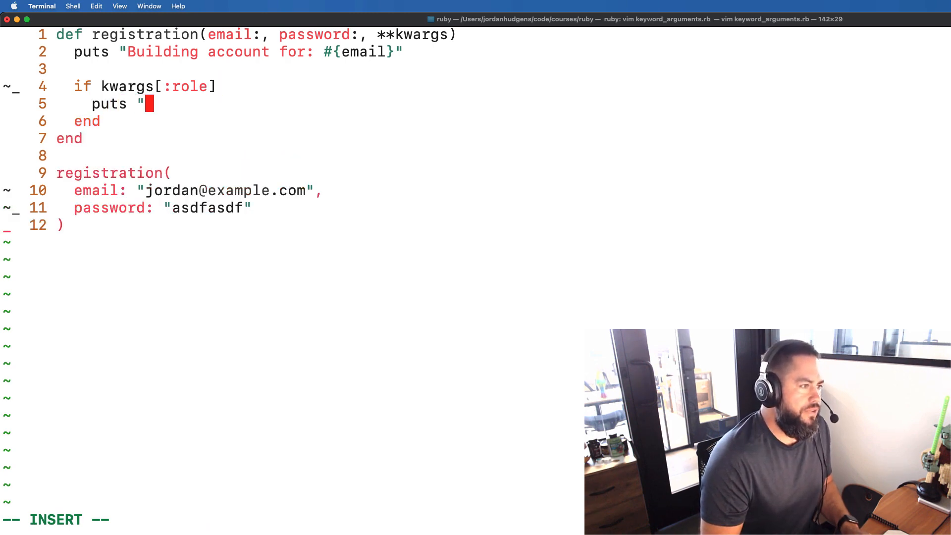
type("With ro")
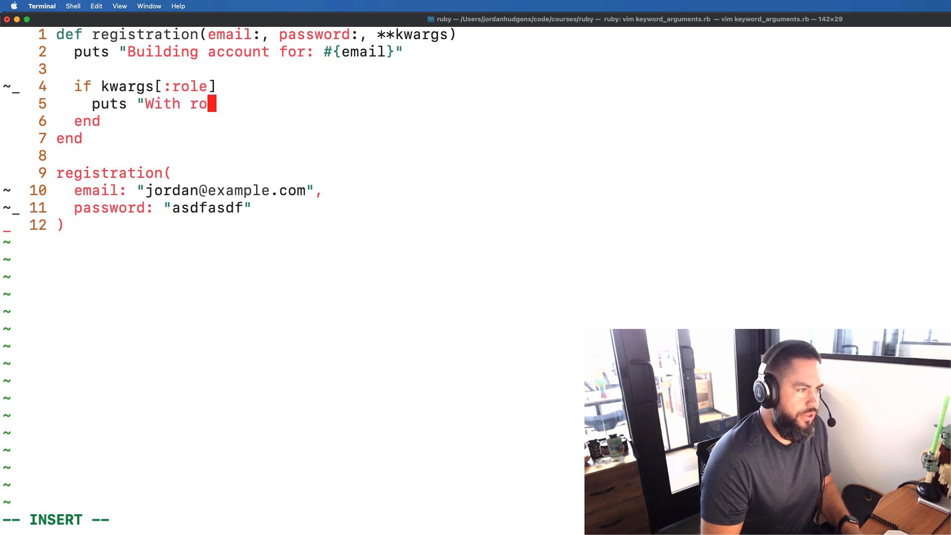
type("le:")
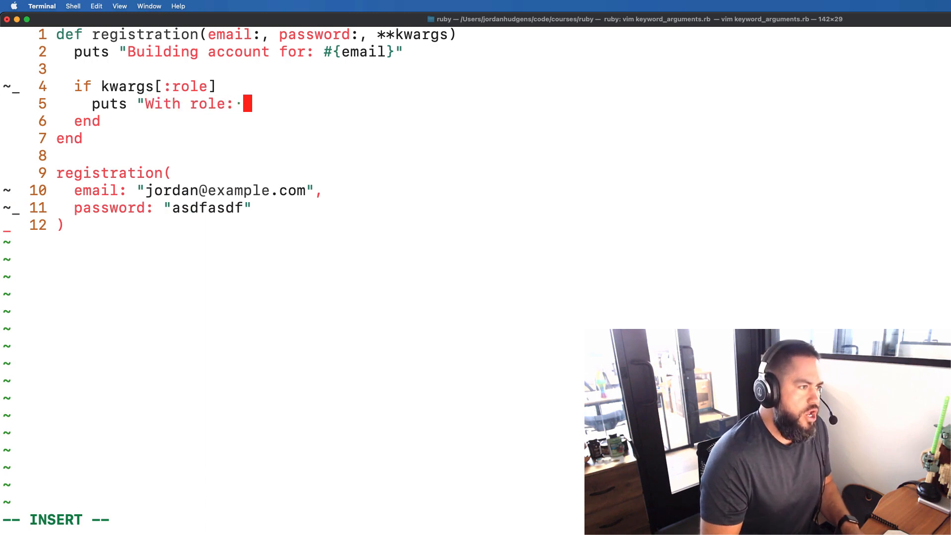
type("#{}")
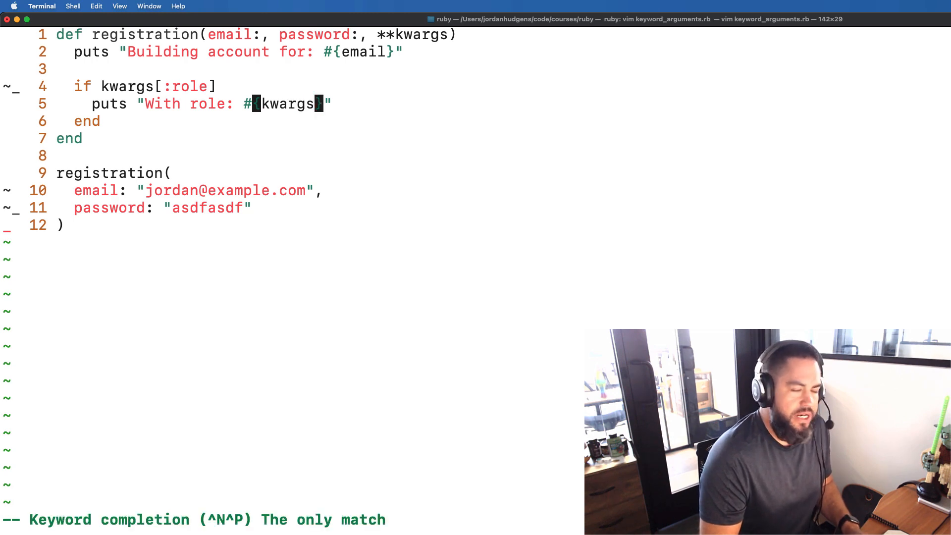
type("[:")
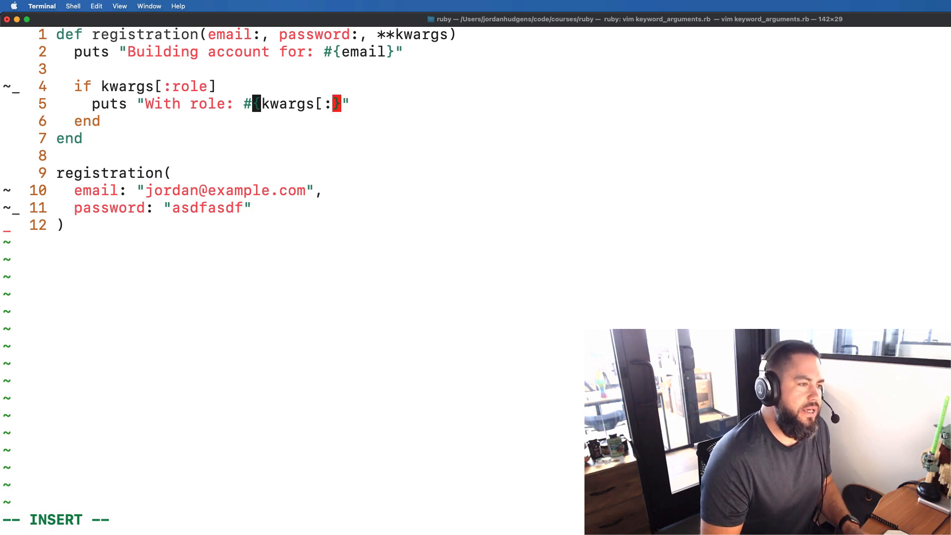
type("rol")
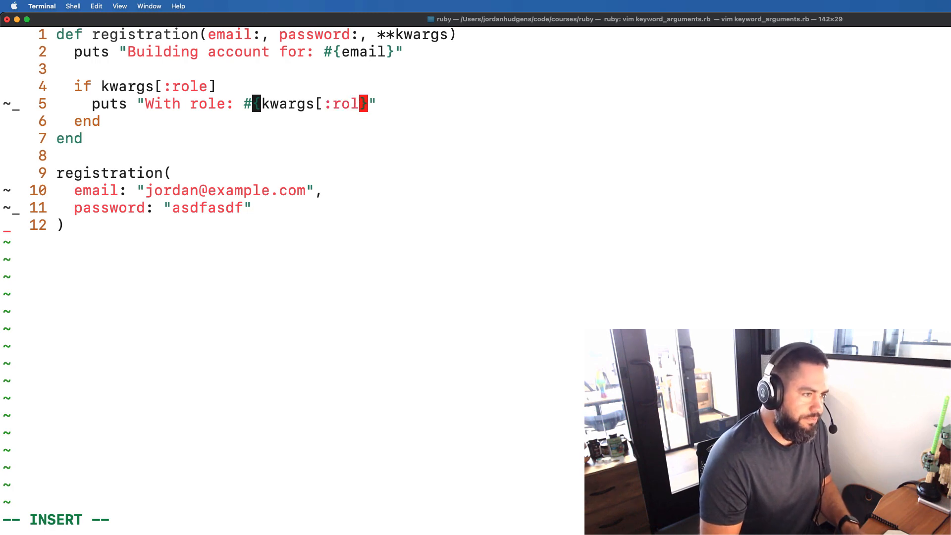
type("]}")
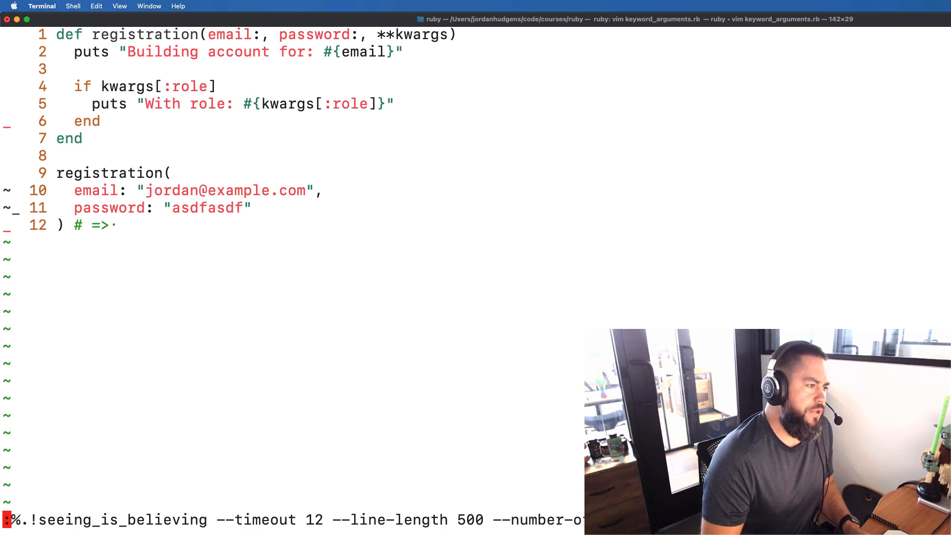
Run the script, clear its annotations, and begin adding role: "admin" to the call.
key("Return")
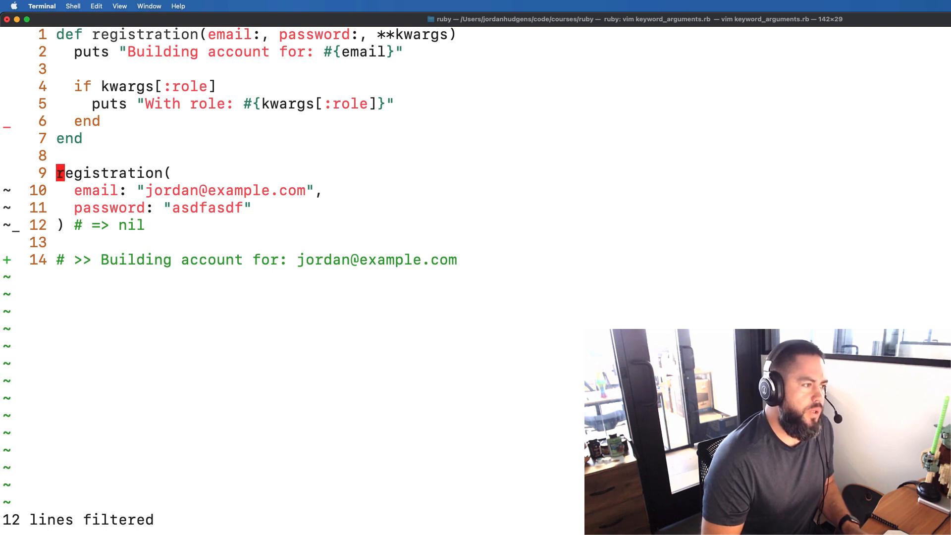
key("V")
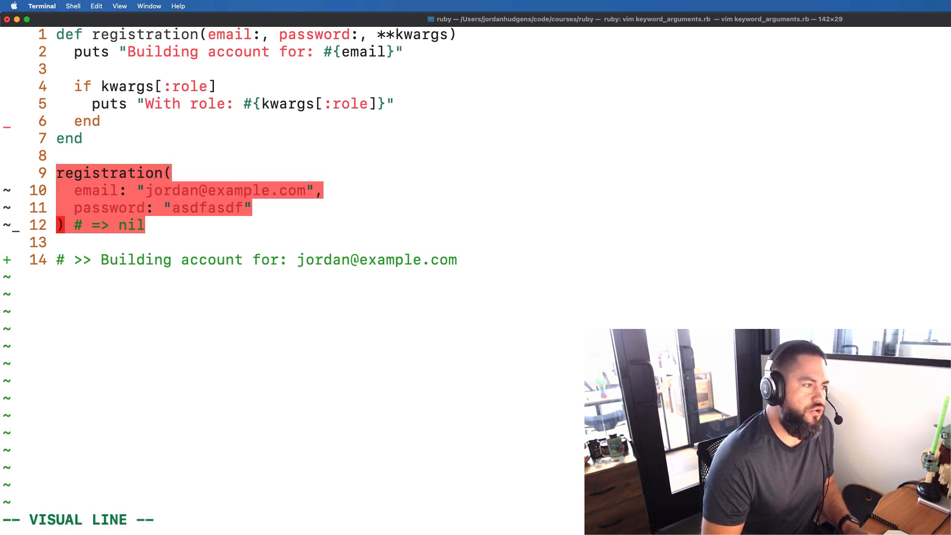
key("Escape")
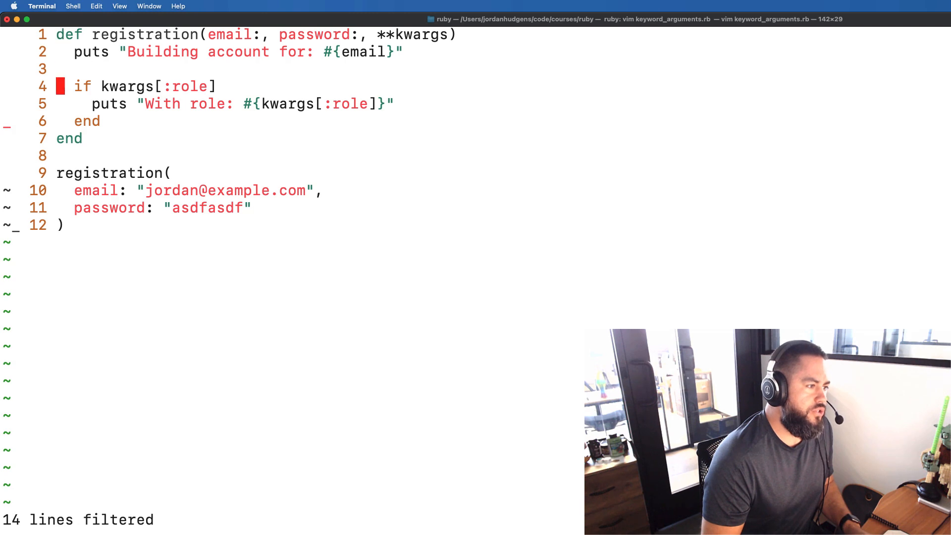
type(",")
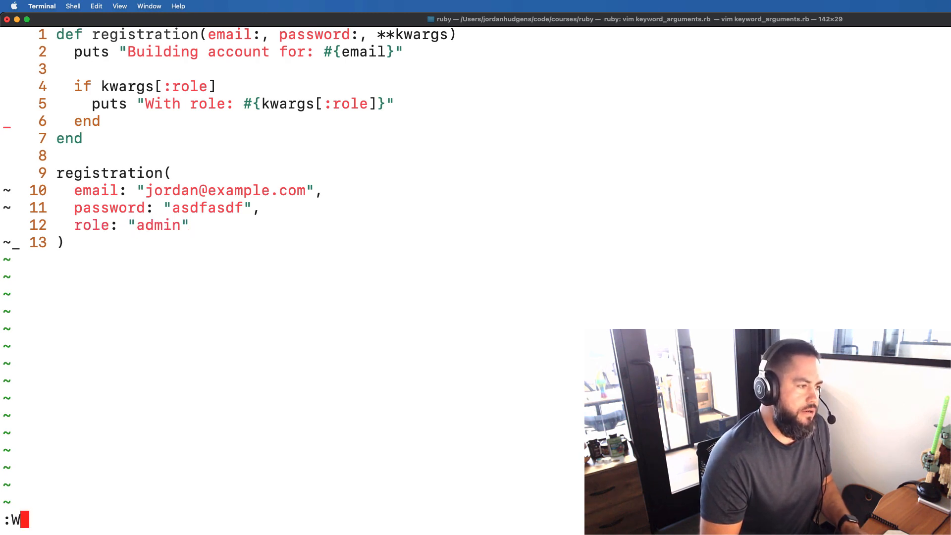
Save and run to confirm "With role: admin" prints, then clear the output comments.
key("Return")
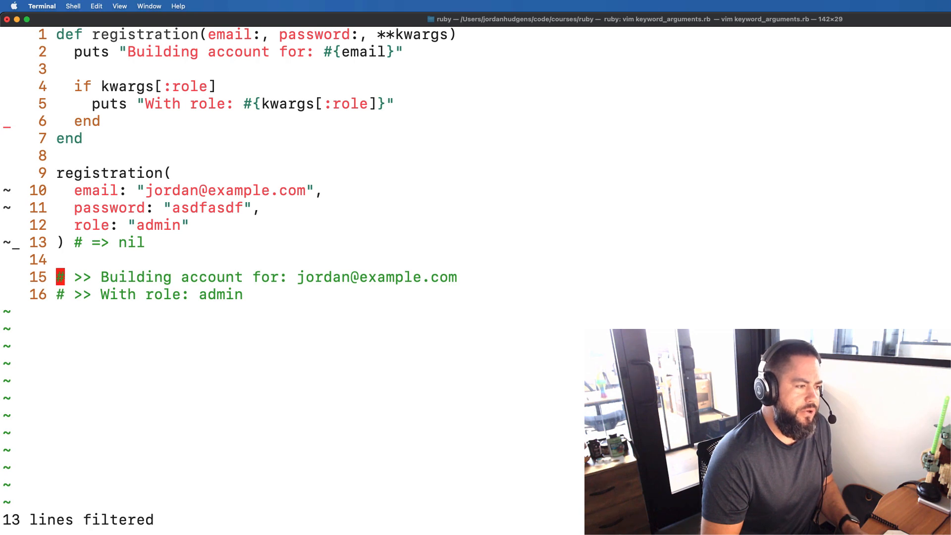
key("V")
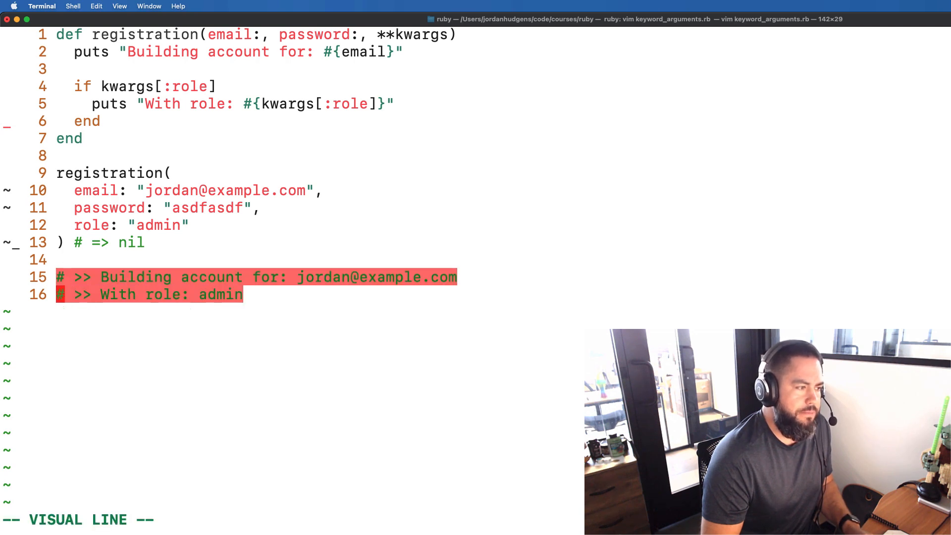
key("Escape")
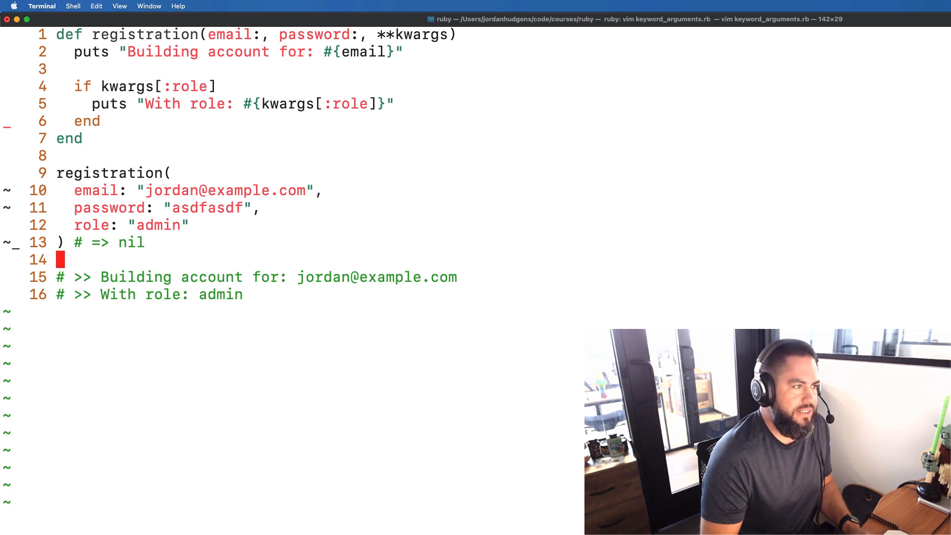
type(":%.!seeing_is_believing --clean")
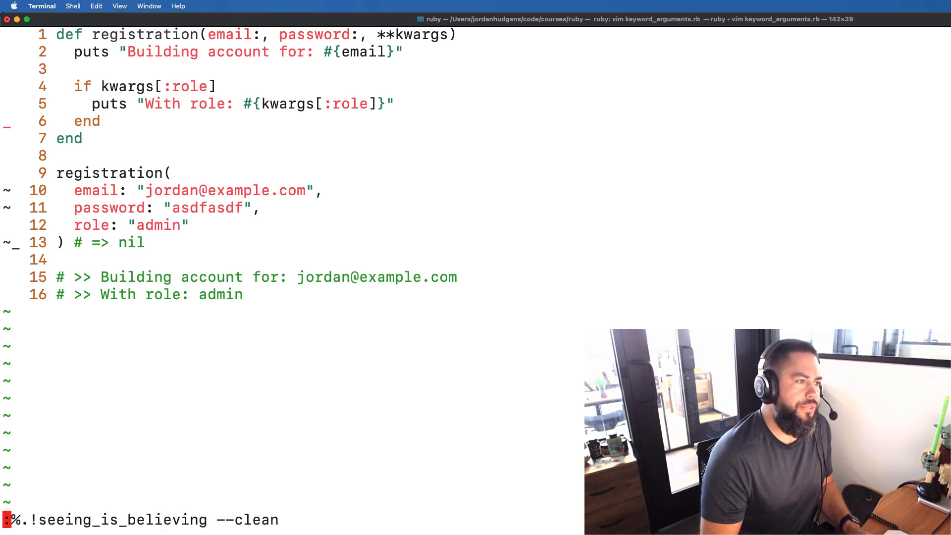
key("V")
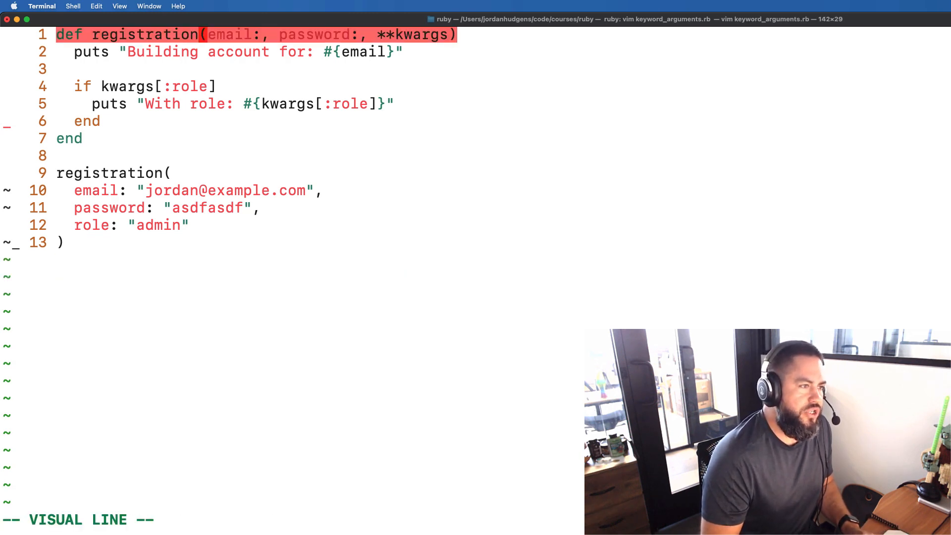
key("Escape")
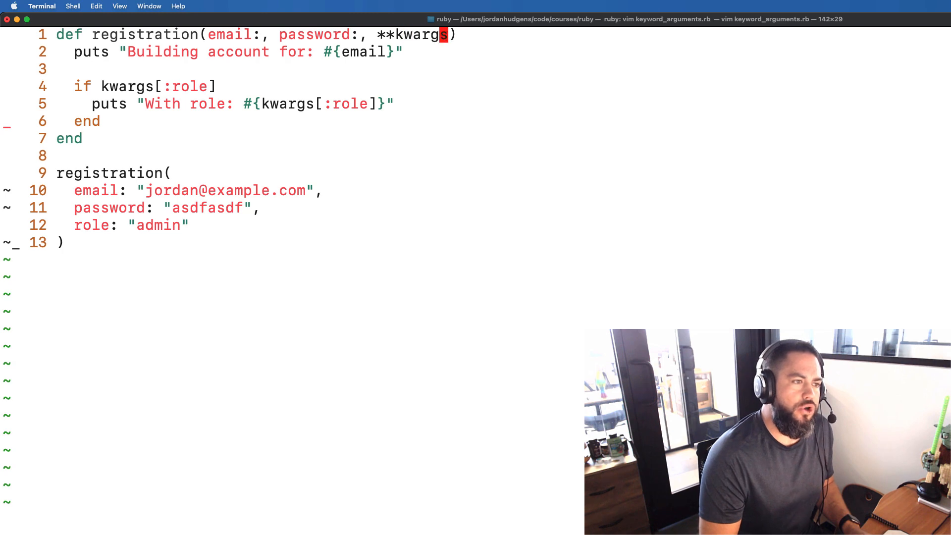
key("Escape")
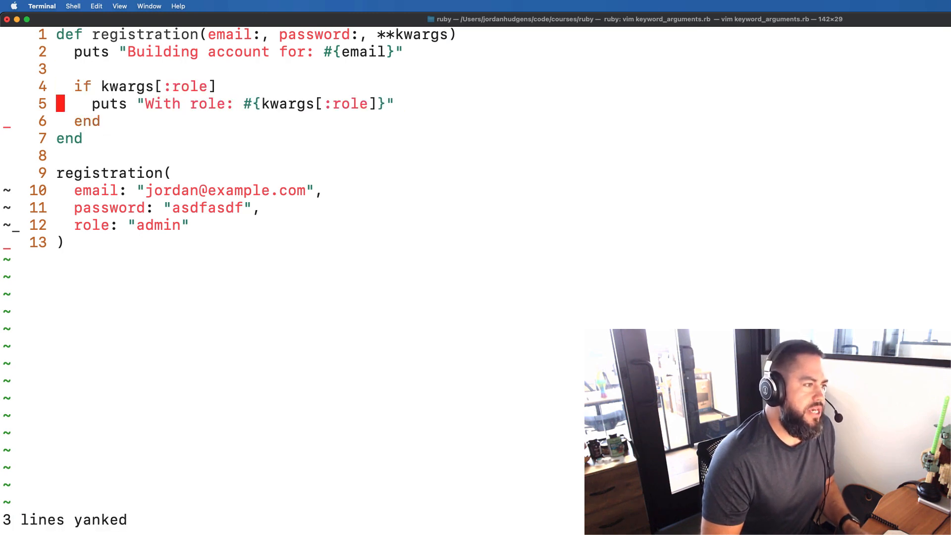
Duplicate the role block as a kwargs[:plan] block printing "With plan: #{kwargs[:plan]}", then run it.
key("p")
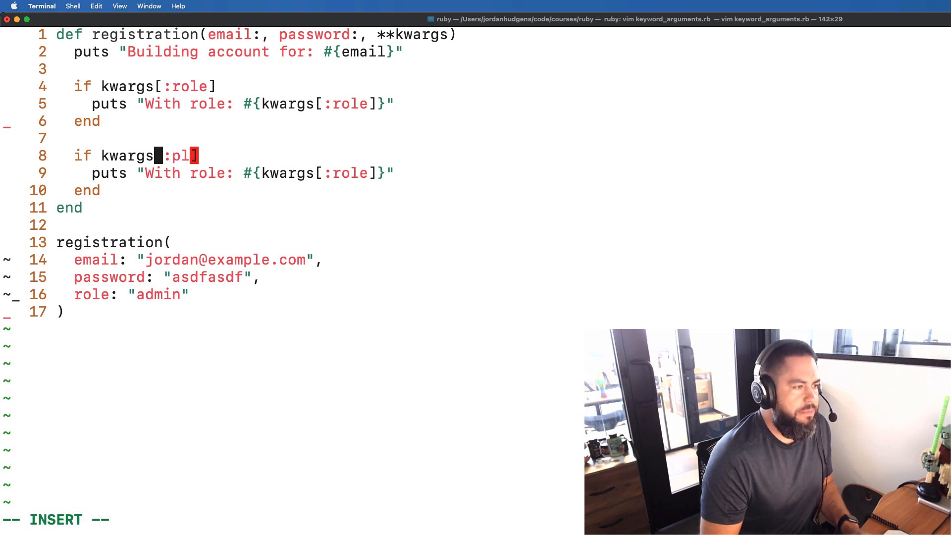
type("an")
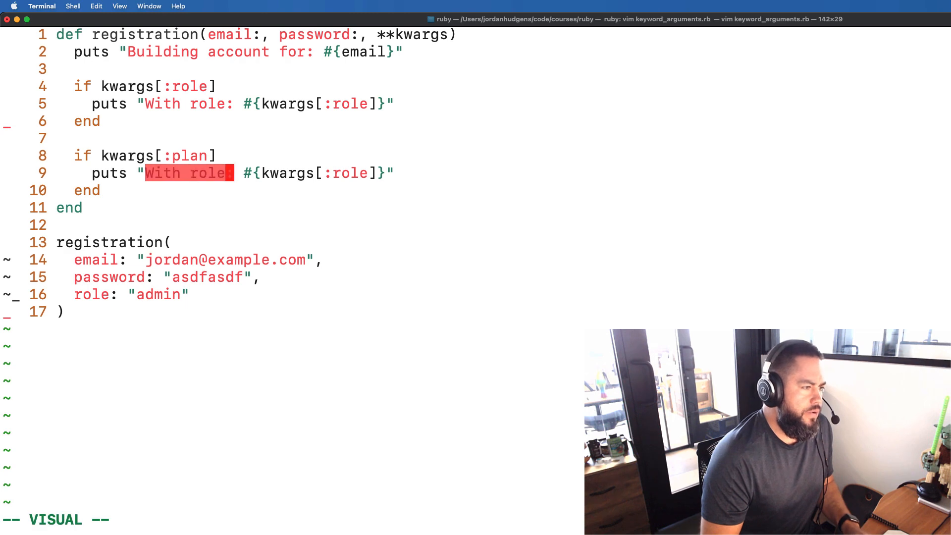
key("c")
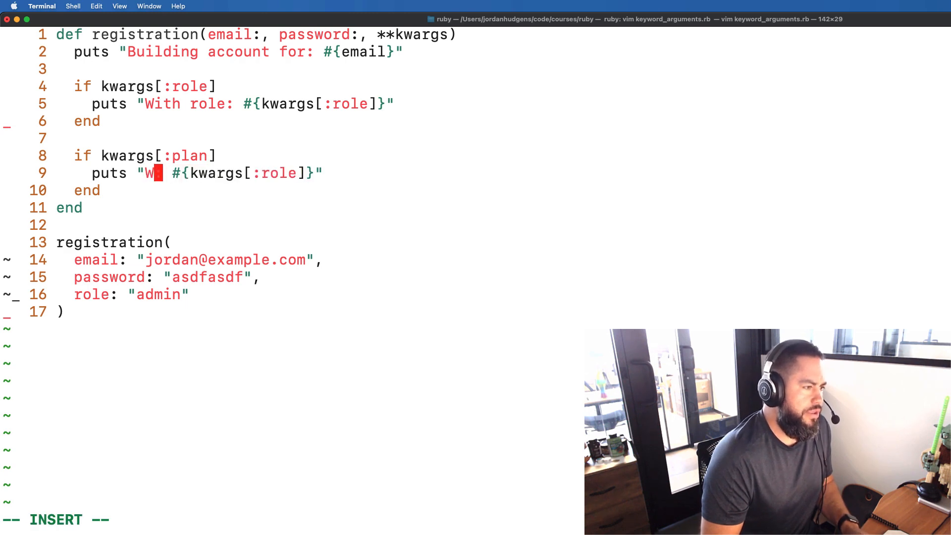
type("ith plan")
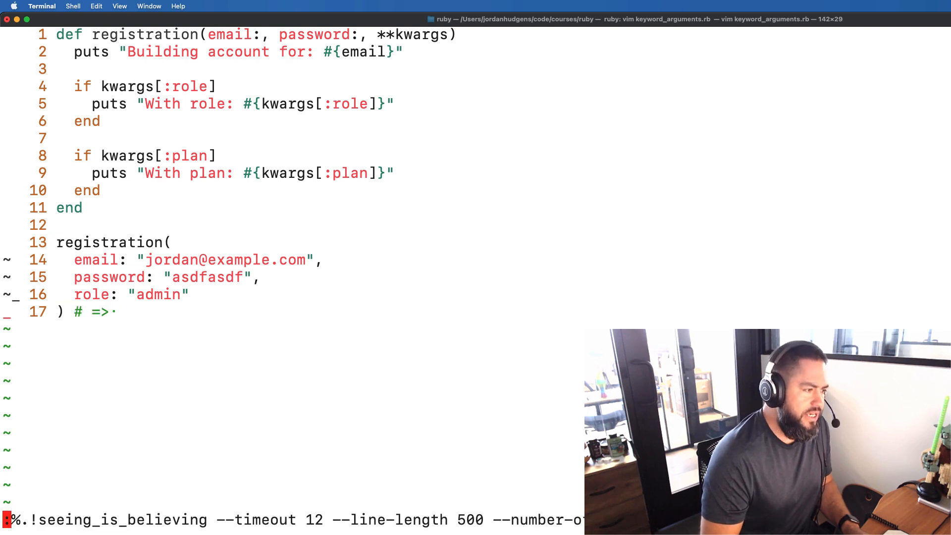
key("Return")
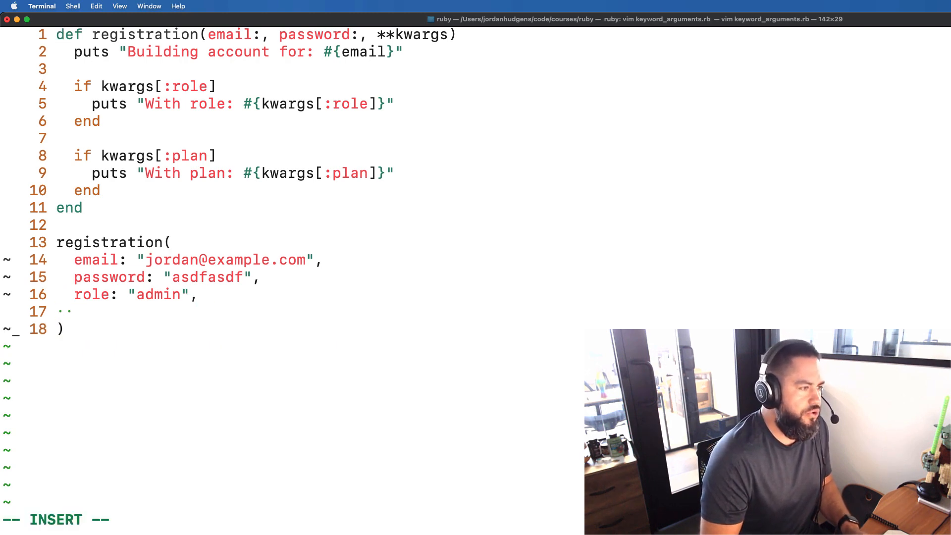
Add a plan: "super deluxe" argument line to the registration call.
type("plan: \"")
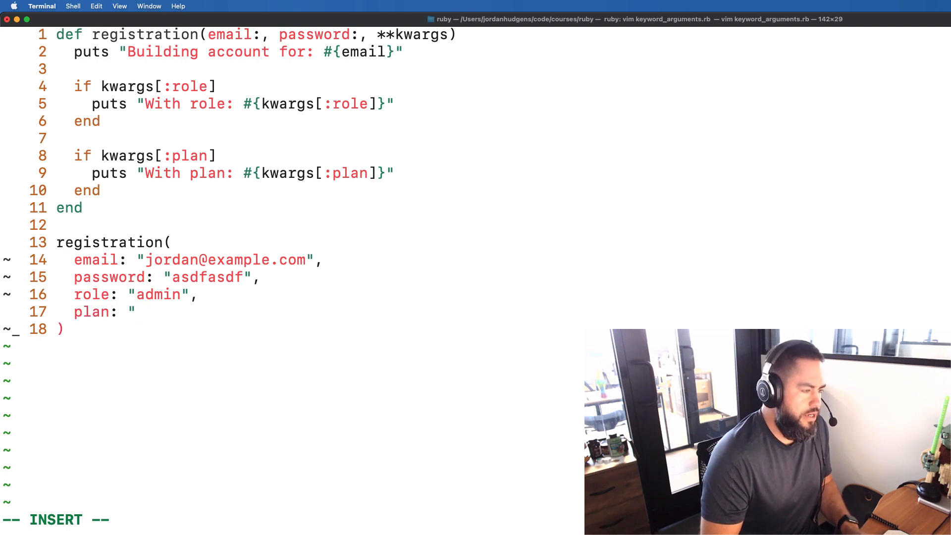
type("super deluxe")
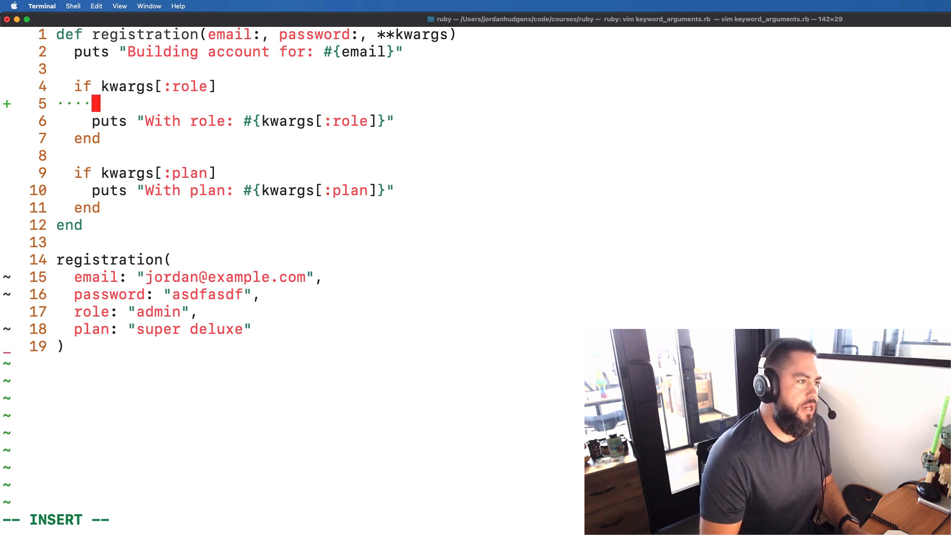
type("user")
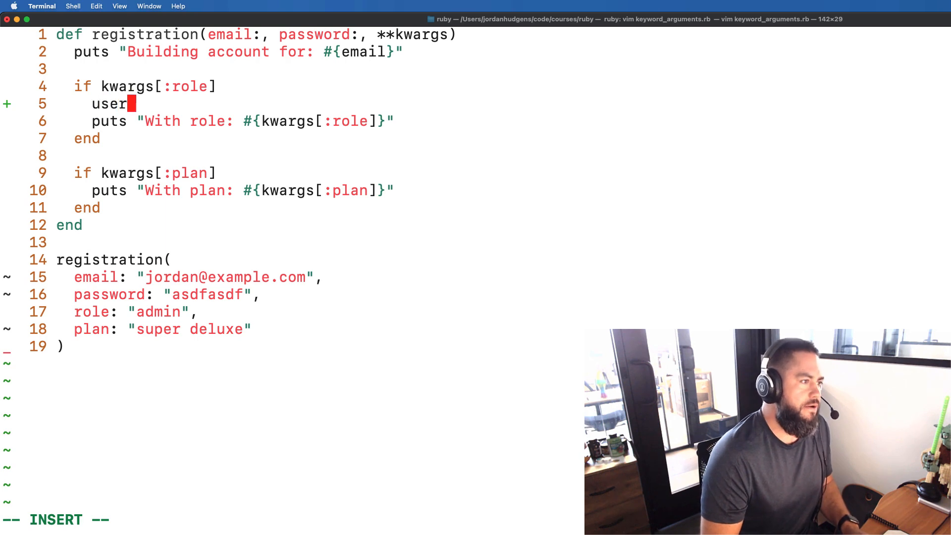
type(".")
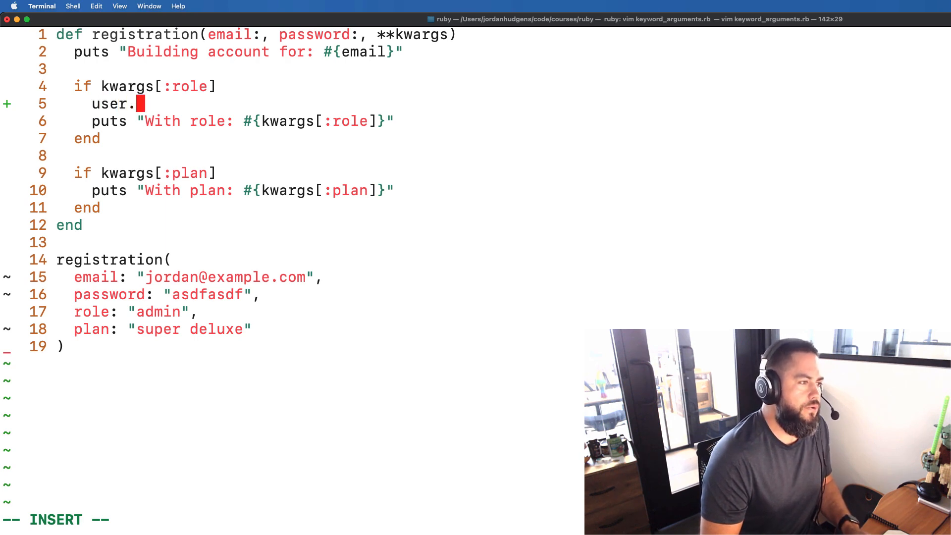
type("create")
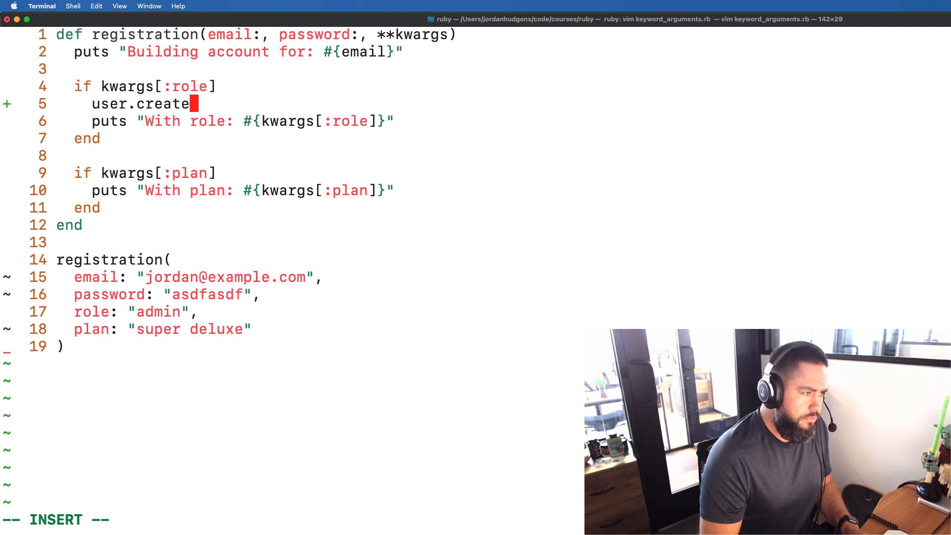
type("_role(")
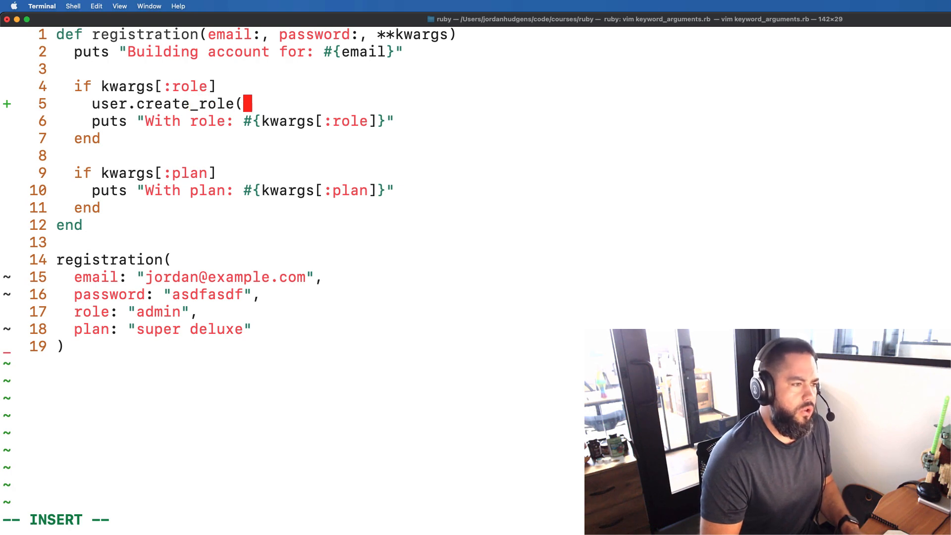
type("kwargs[:role")
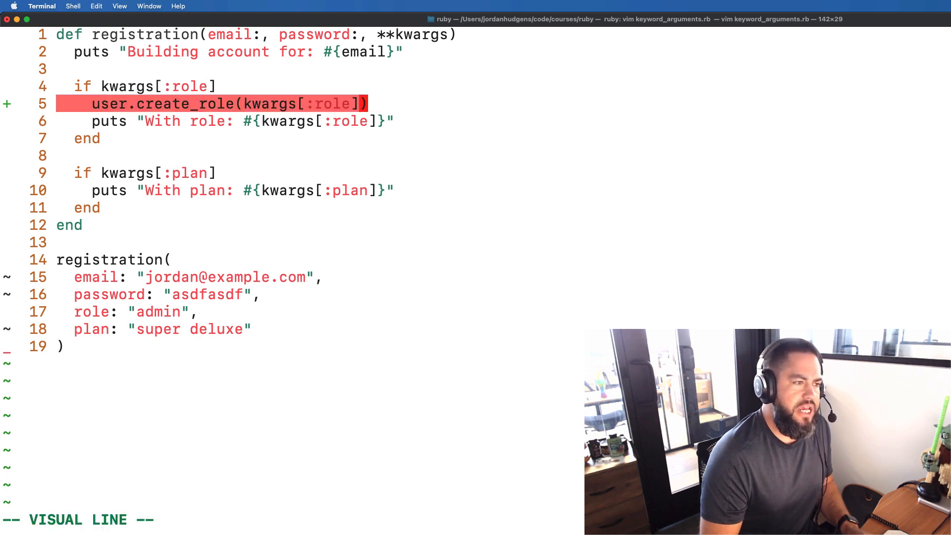
key("d")
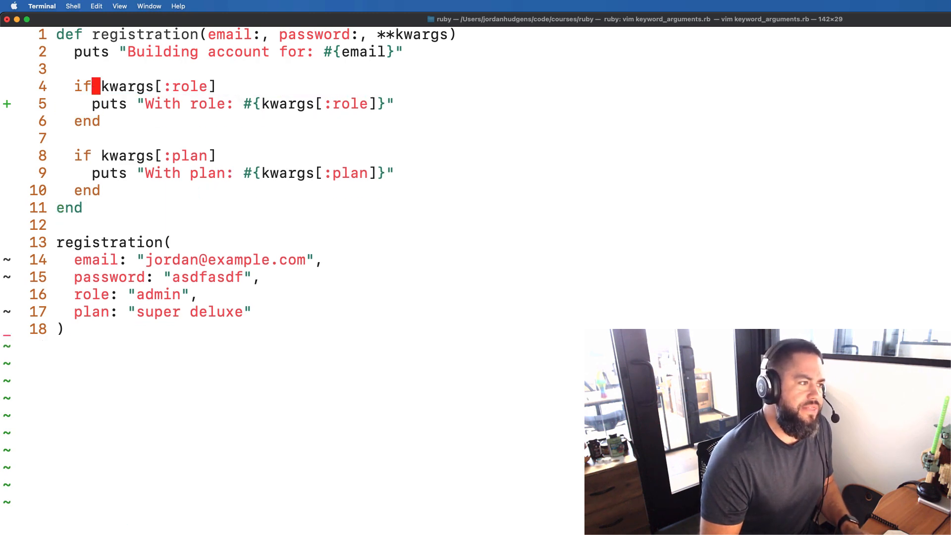